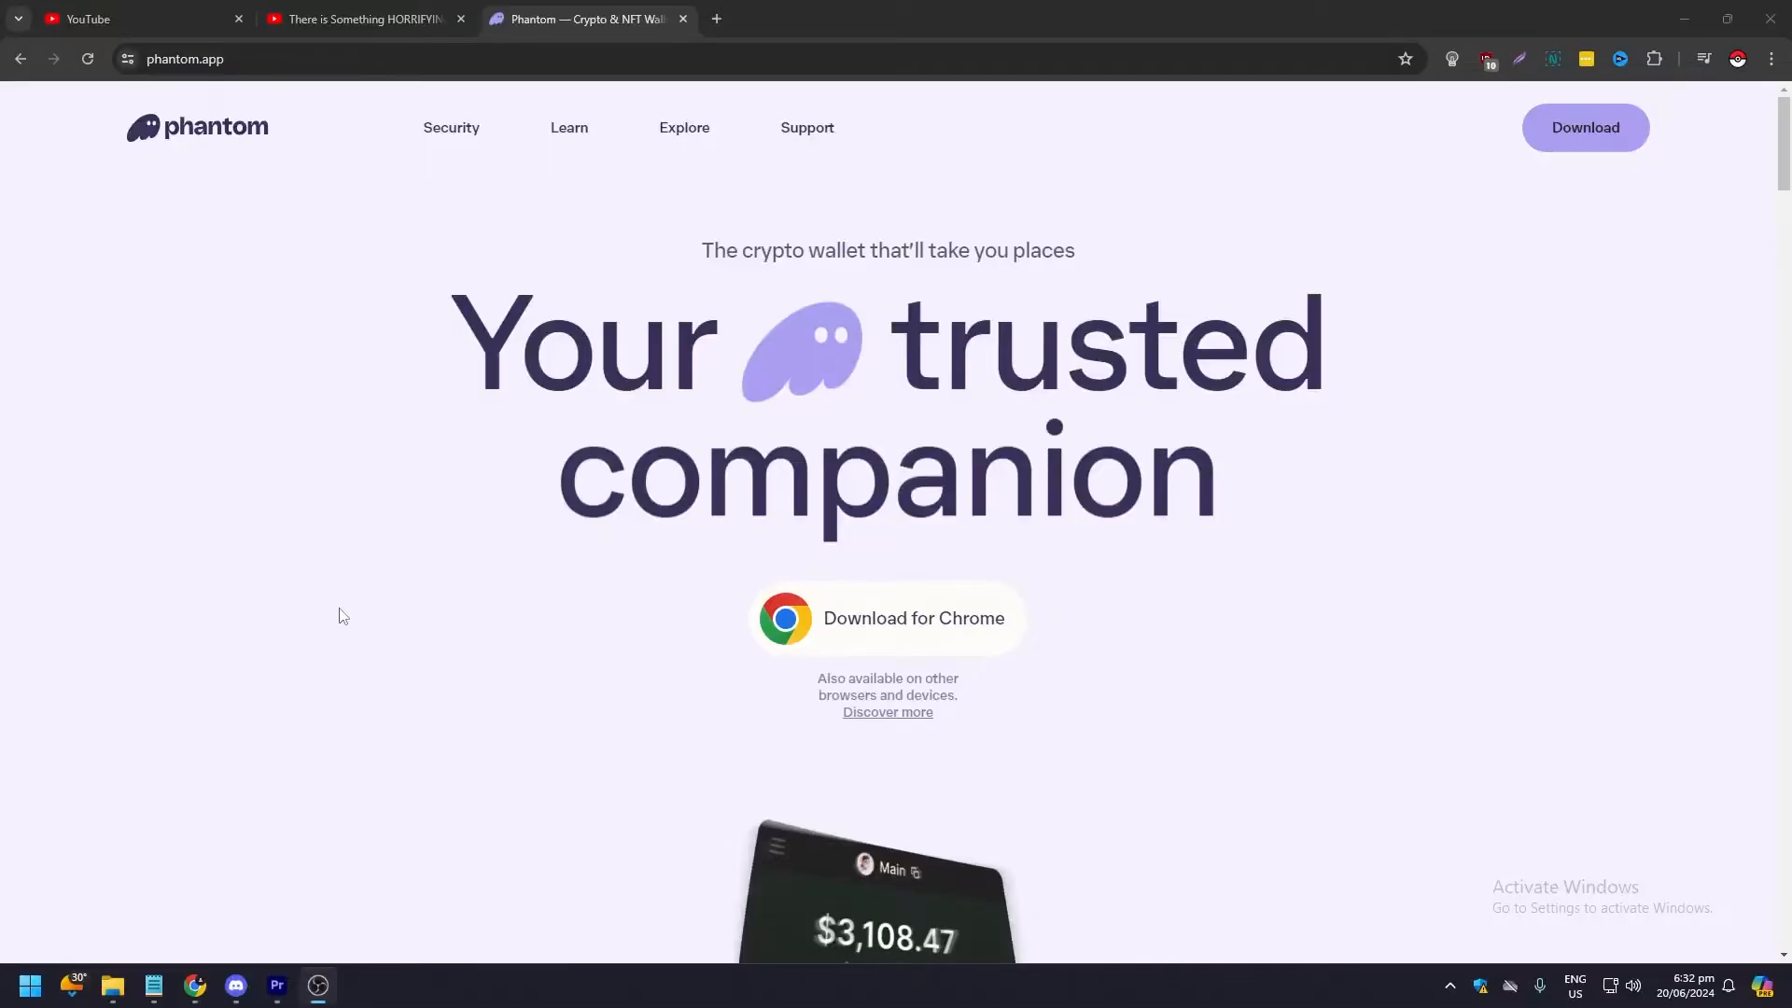
# - Browse down the phantom.app homepage before switching to the wallet home screen
pyautogui.scroll(-3)
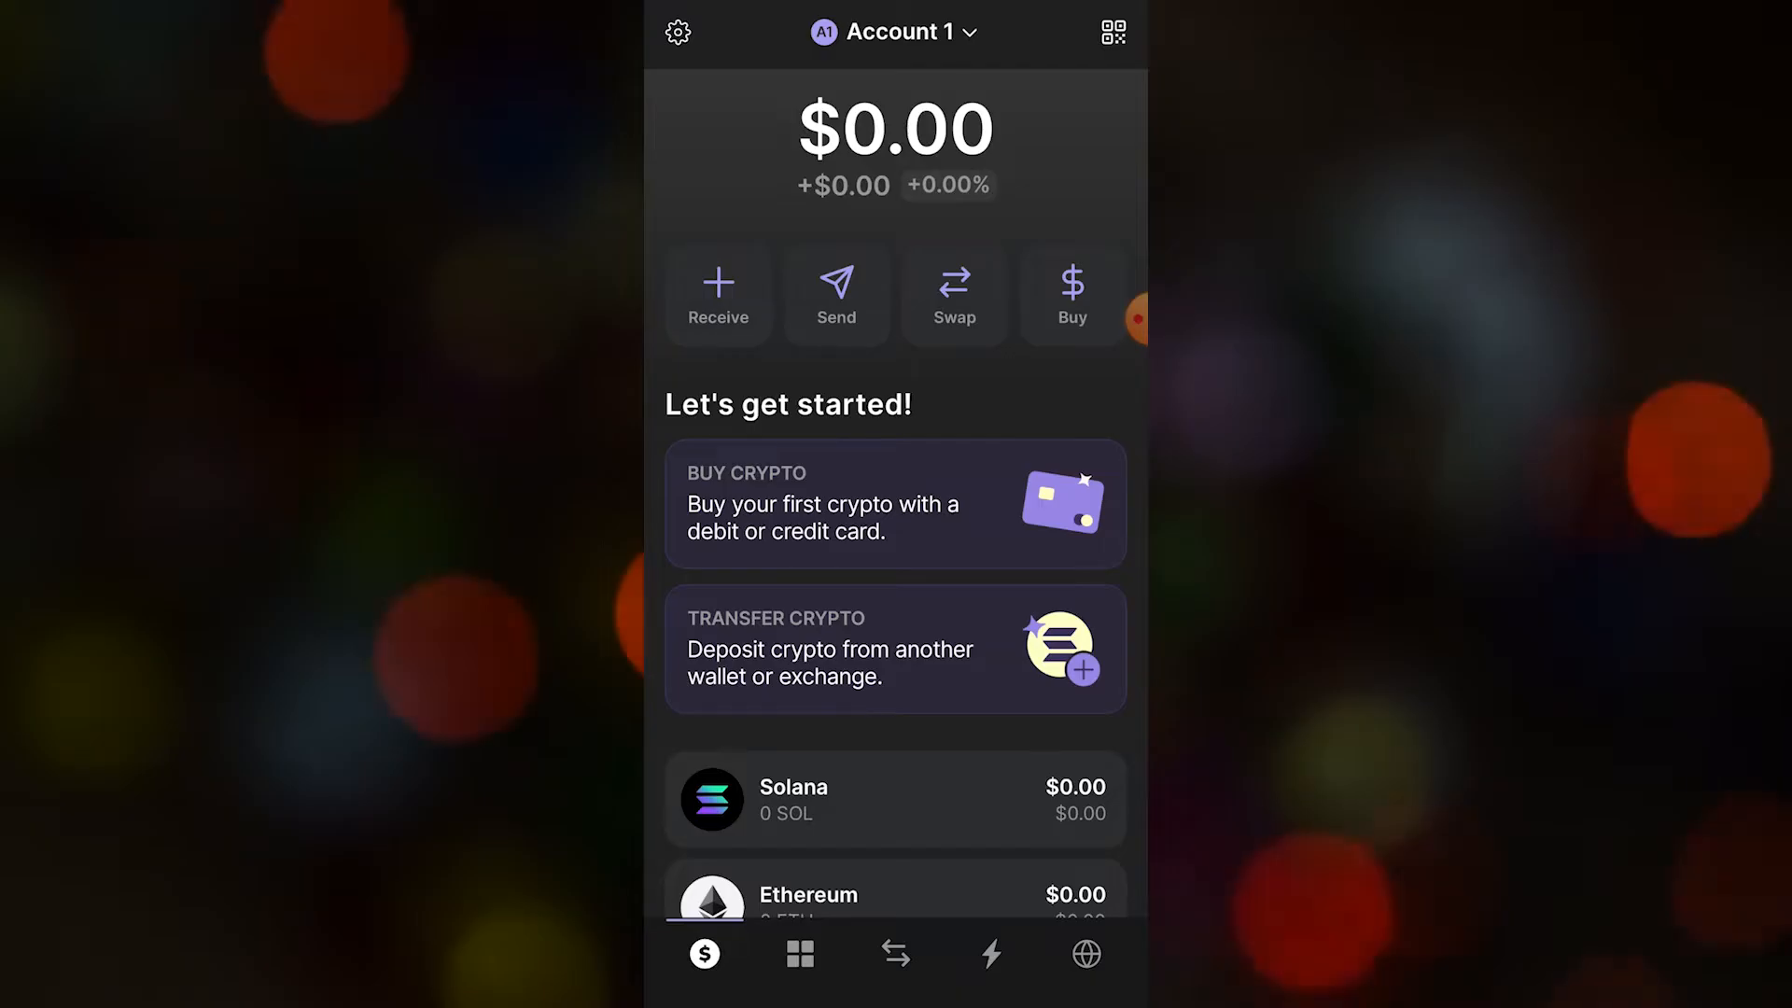
# - Start a Buy, filter the token list by 'usdt' and choose Tether USD
pyautogui.click(1071, 293)
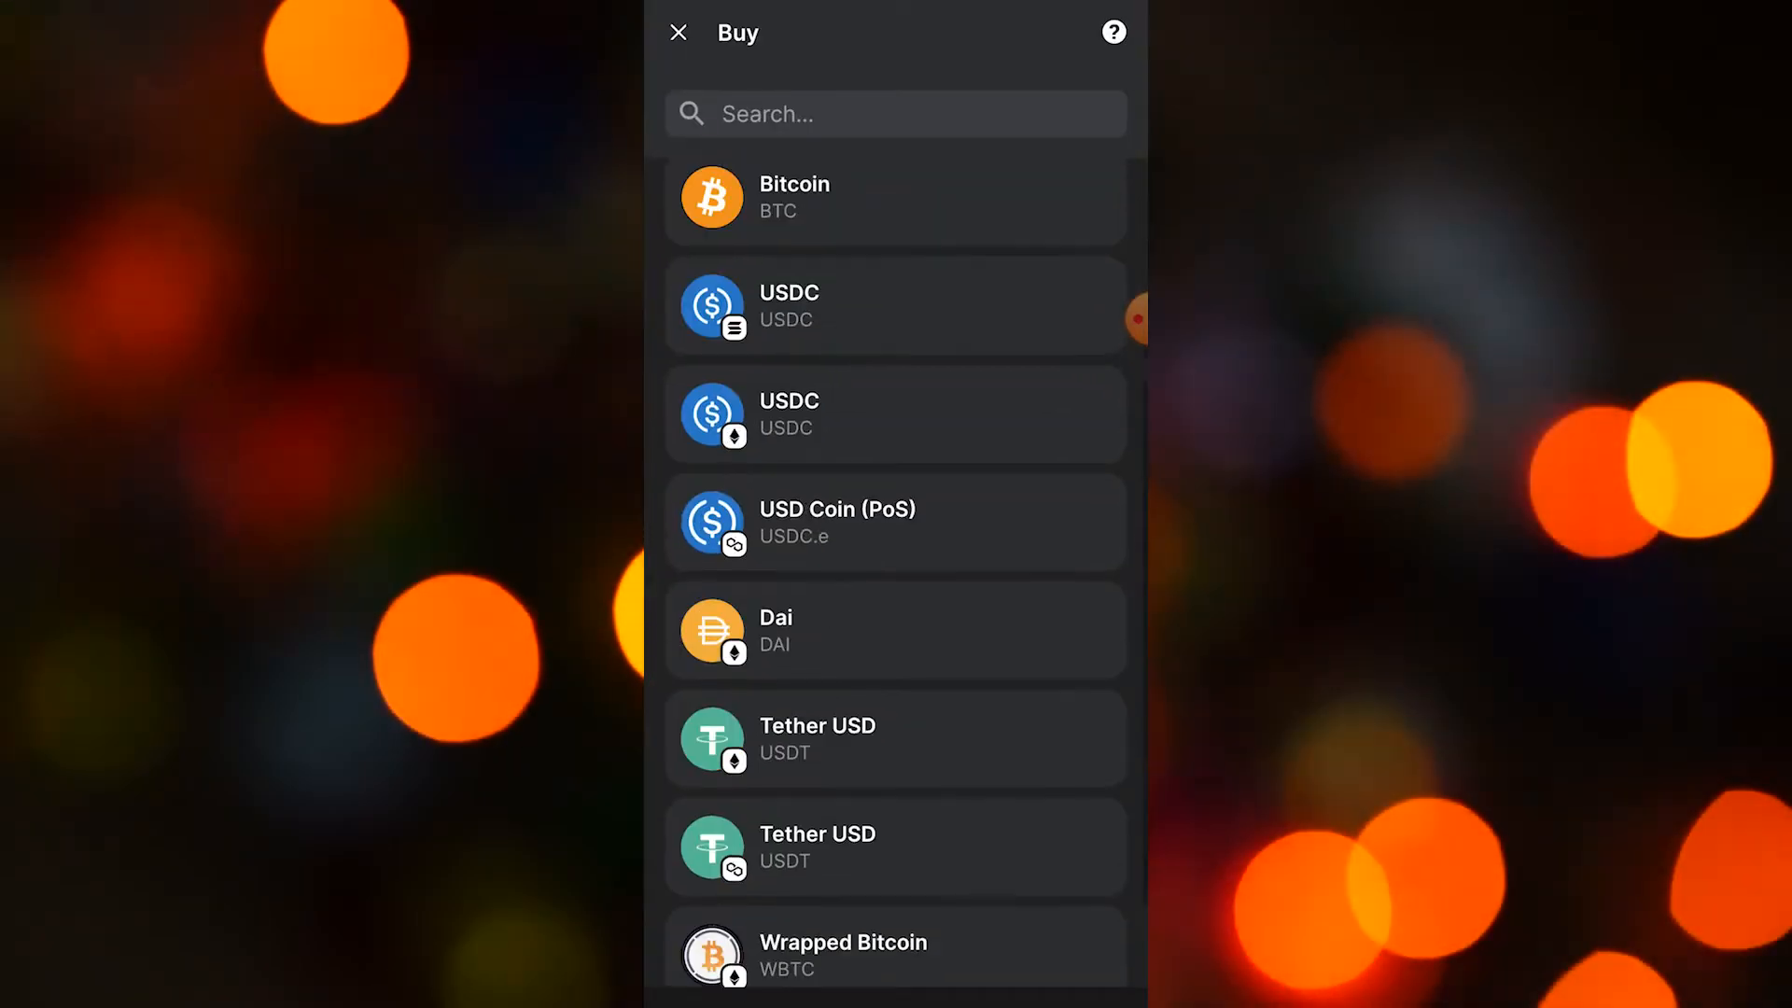
pyautogui.scroll(-3)
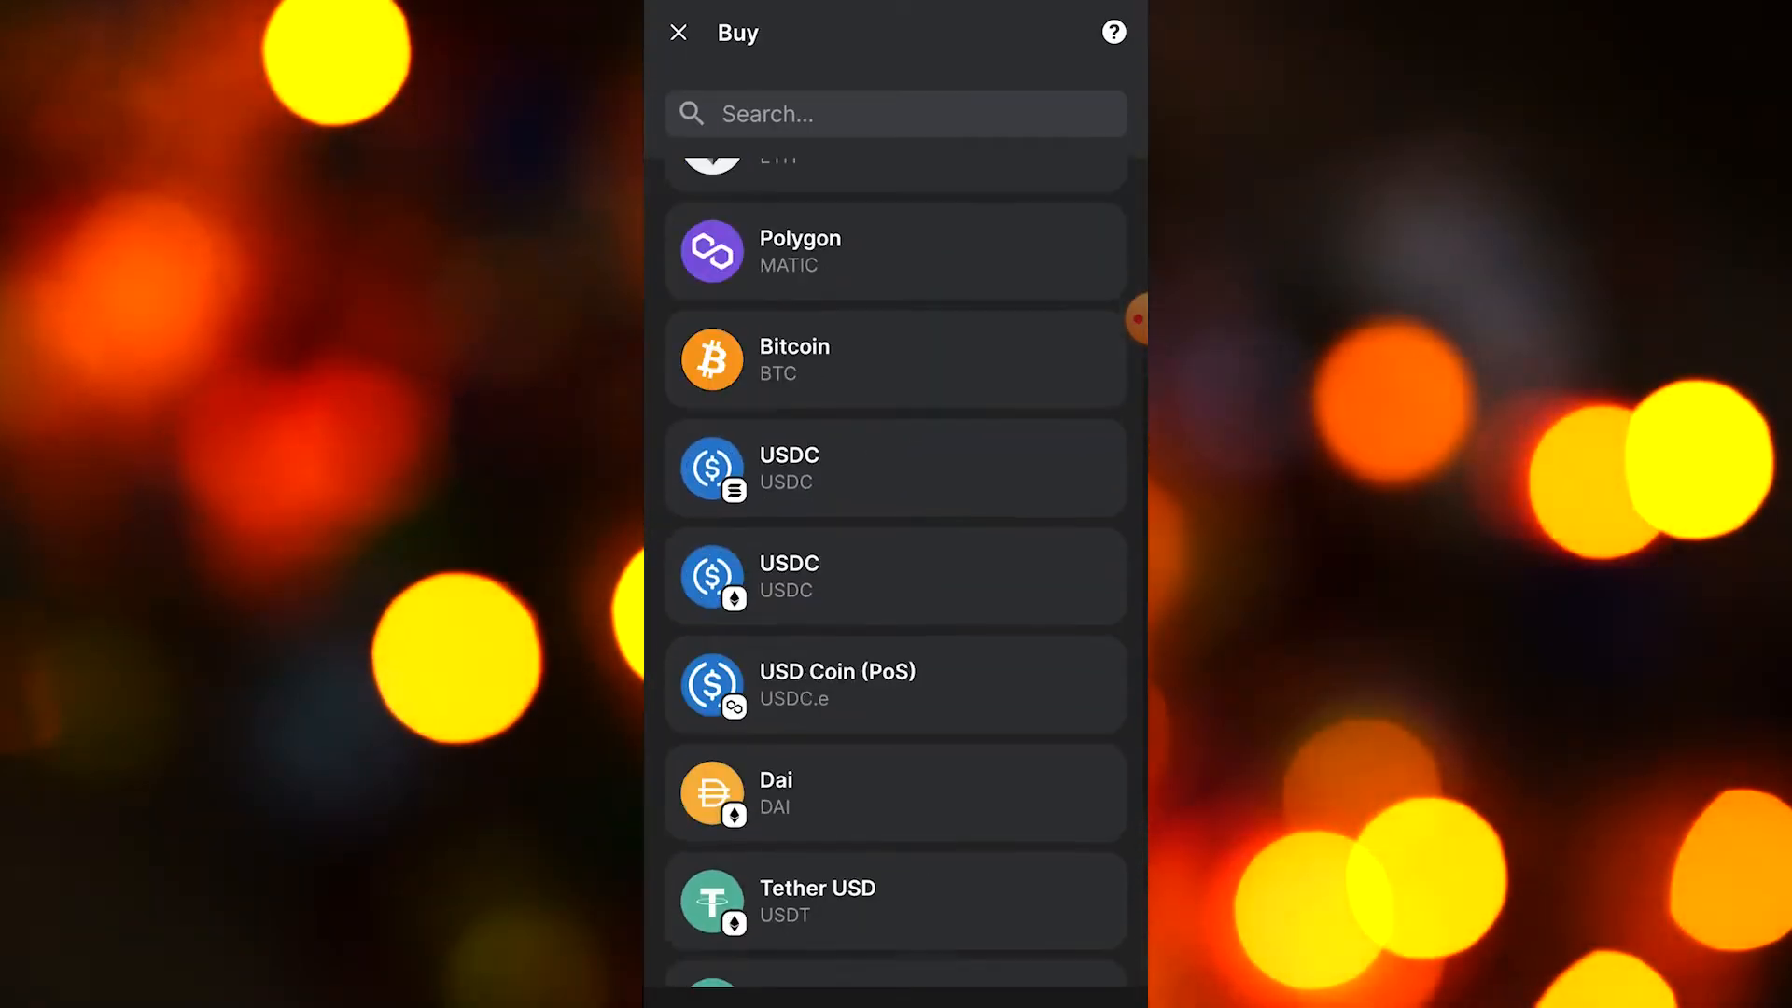
pyautogui.click(895, 114)
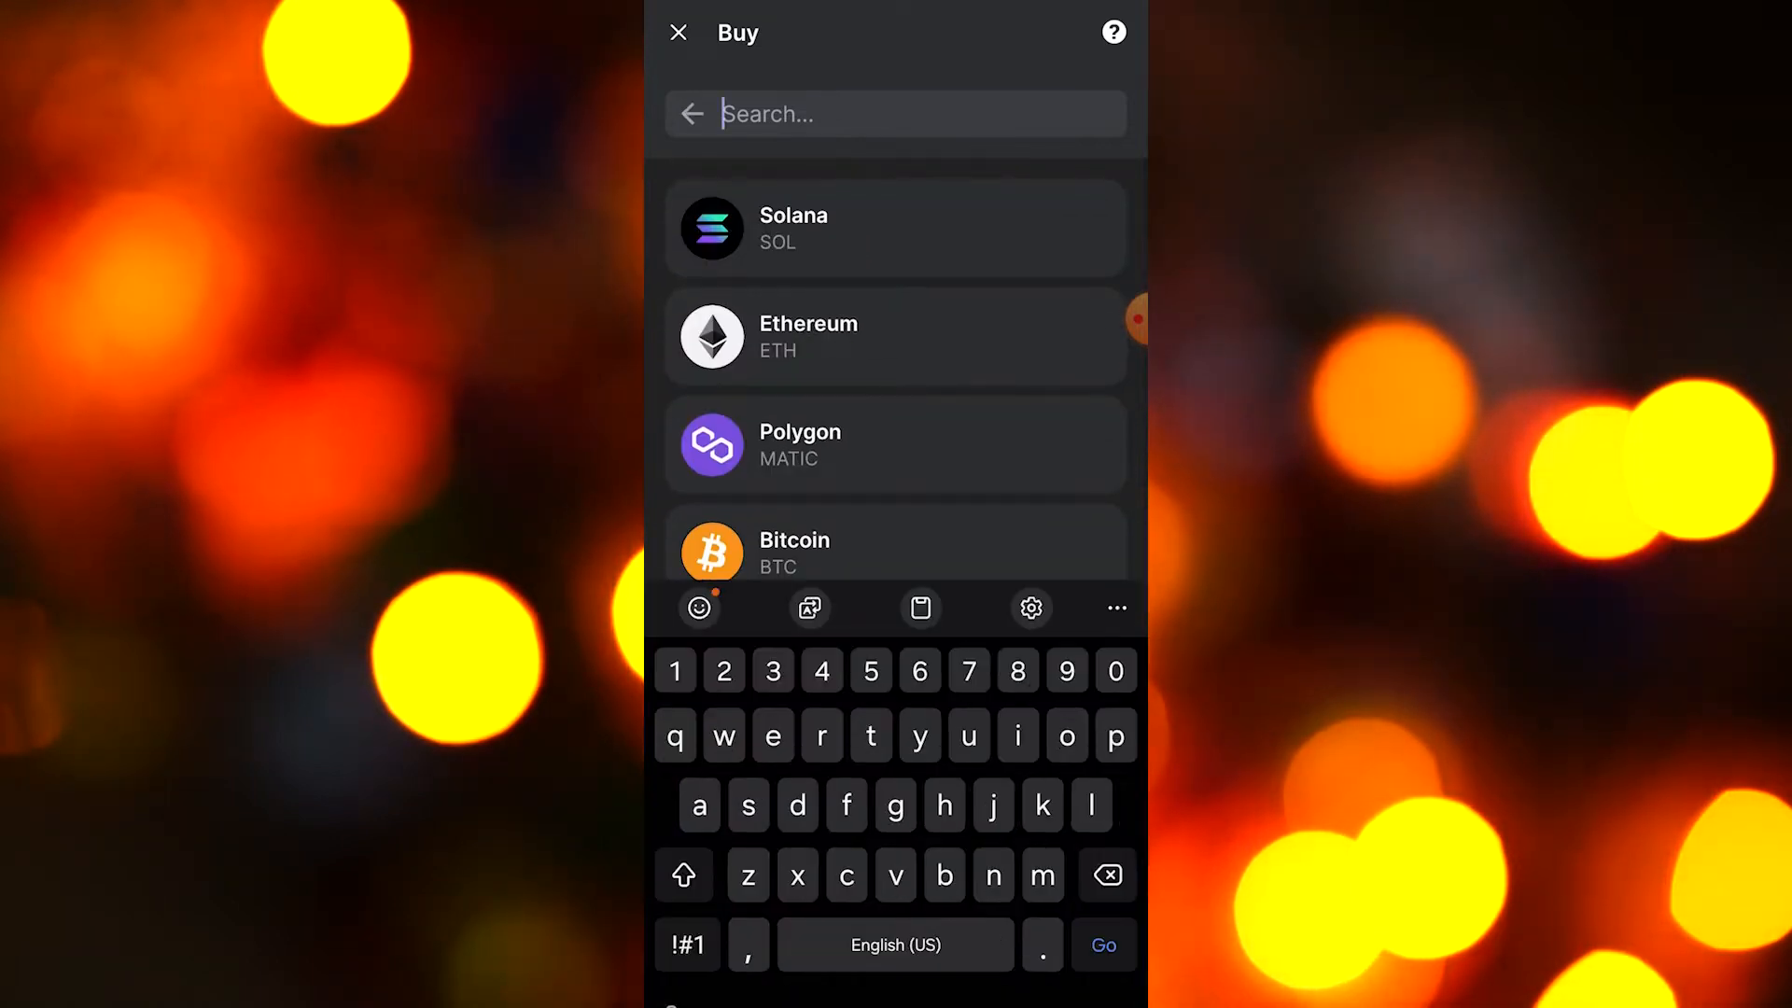
pyautogui.write('usdt')
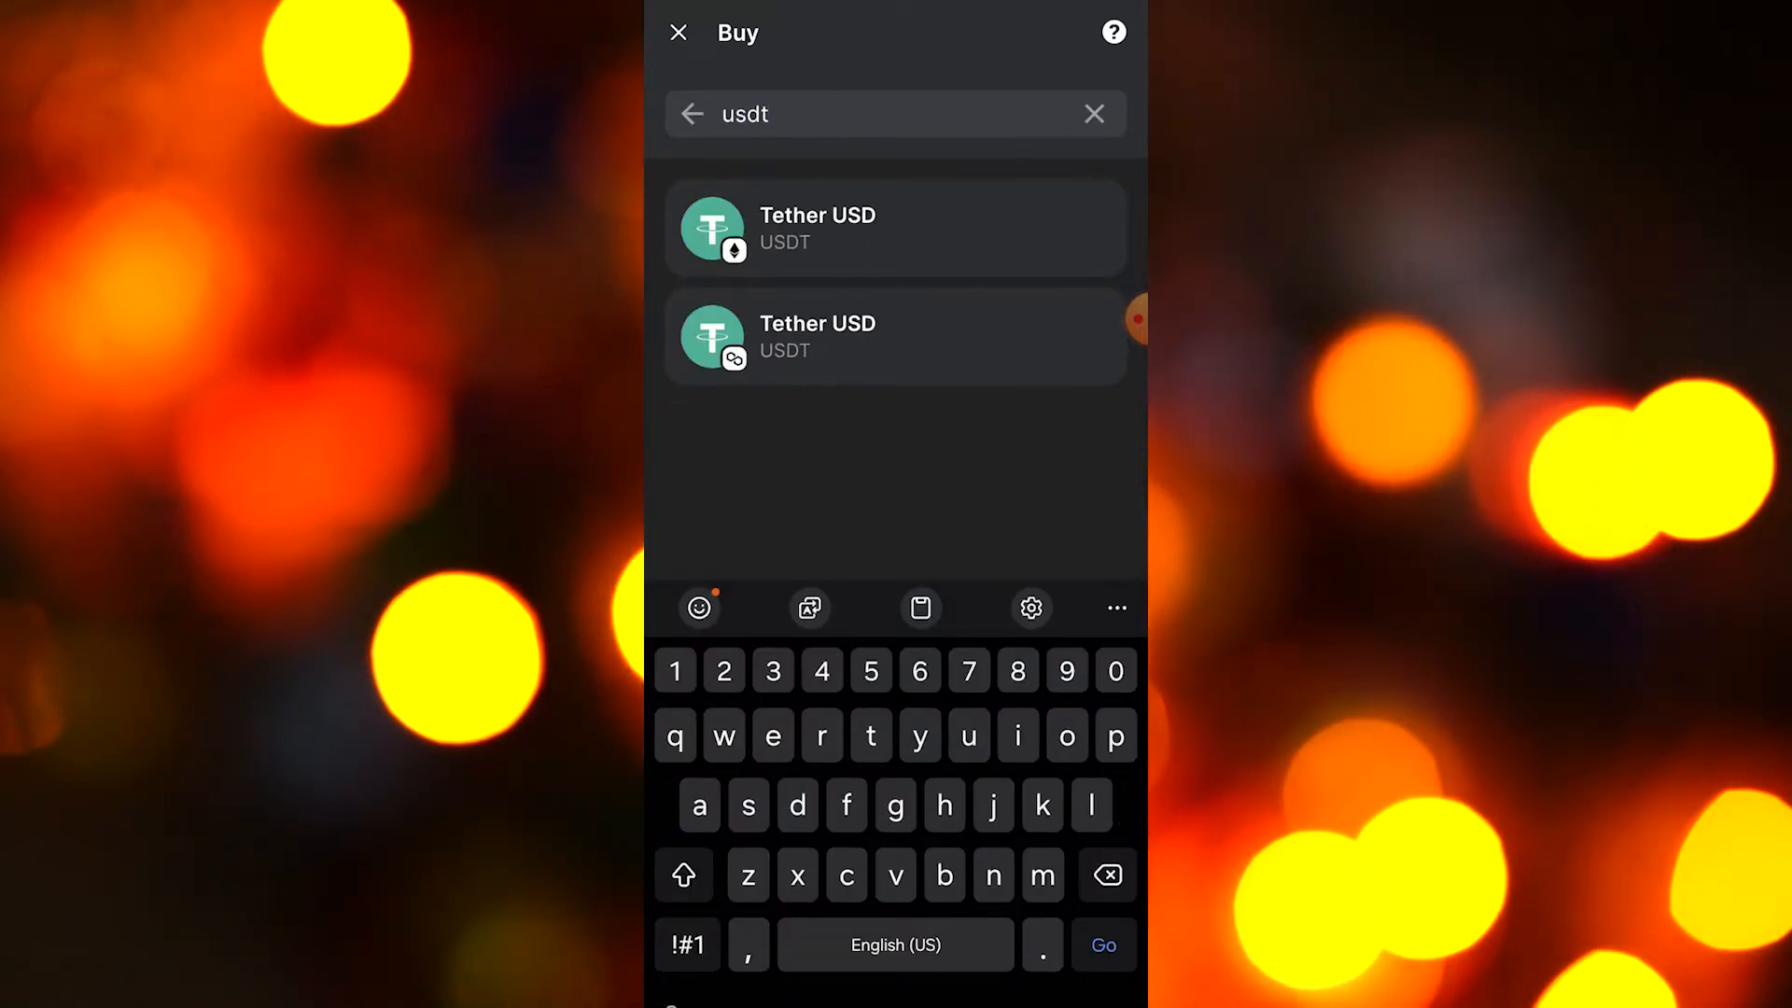
pyautogui.click(896, 228)
pyautogui.write('$150')
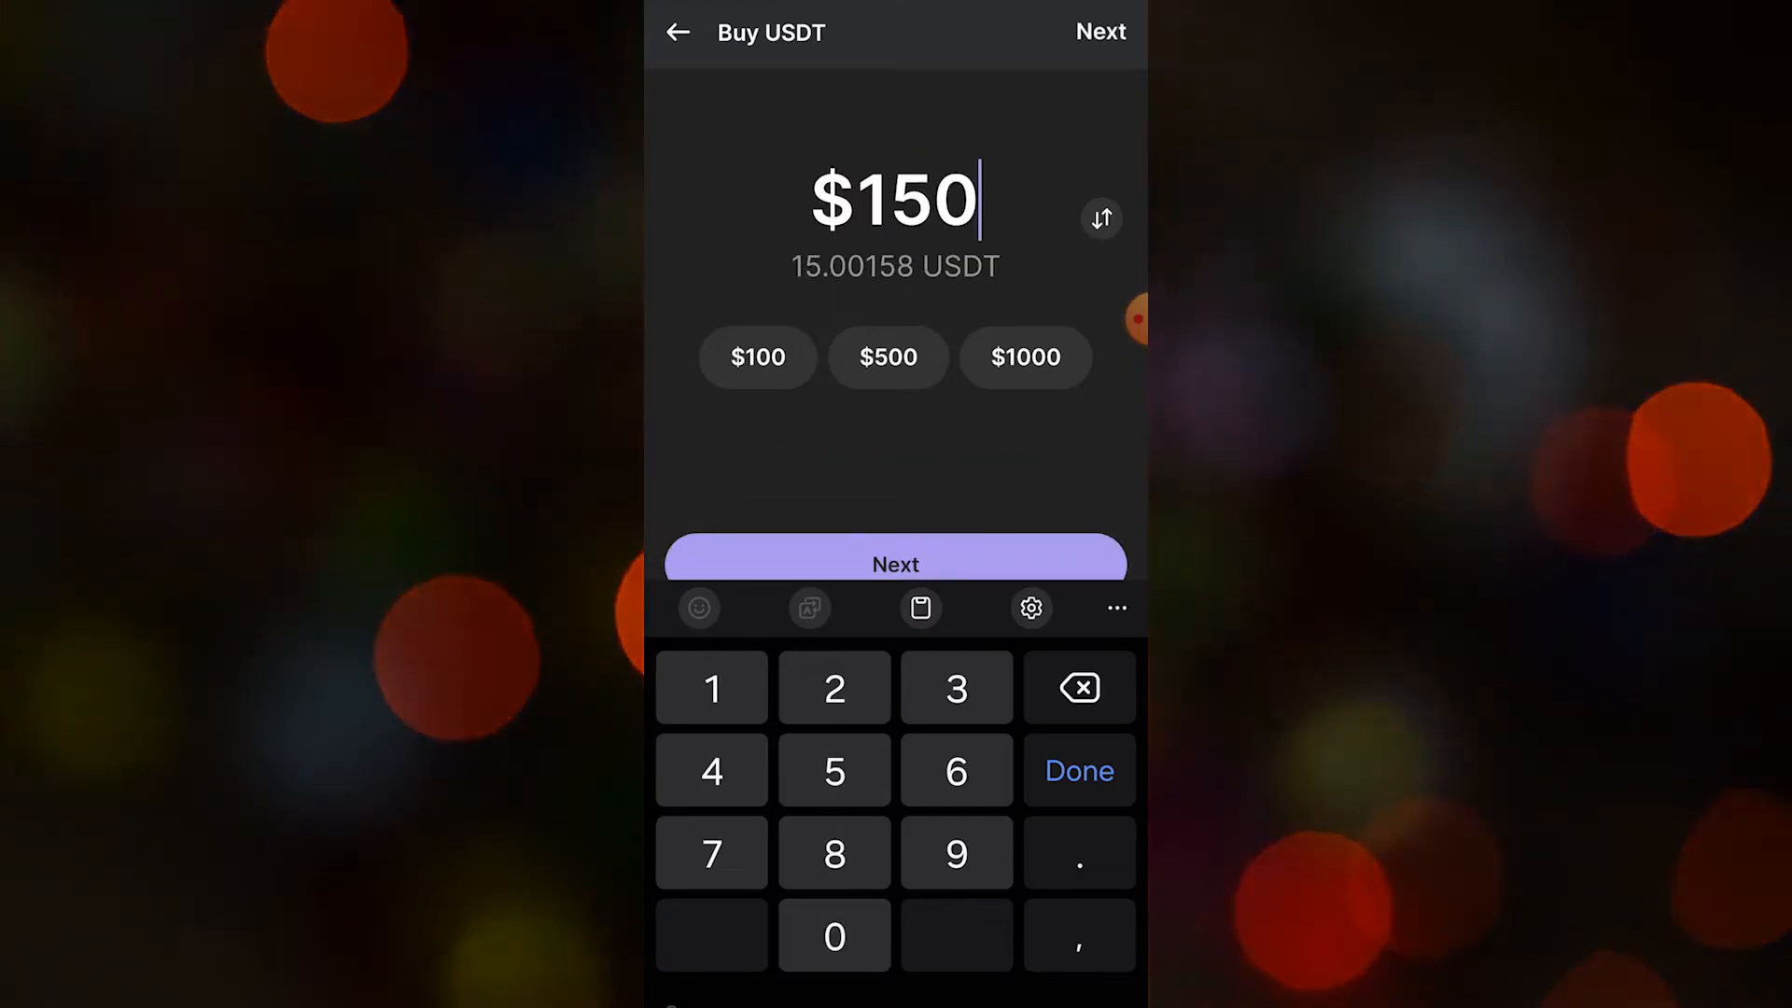
# - Continue the $150 USDT purchase to the MoonPay/Coinbase Pay payment choice, then go back
pyautogui.click(1076, 771)
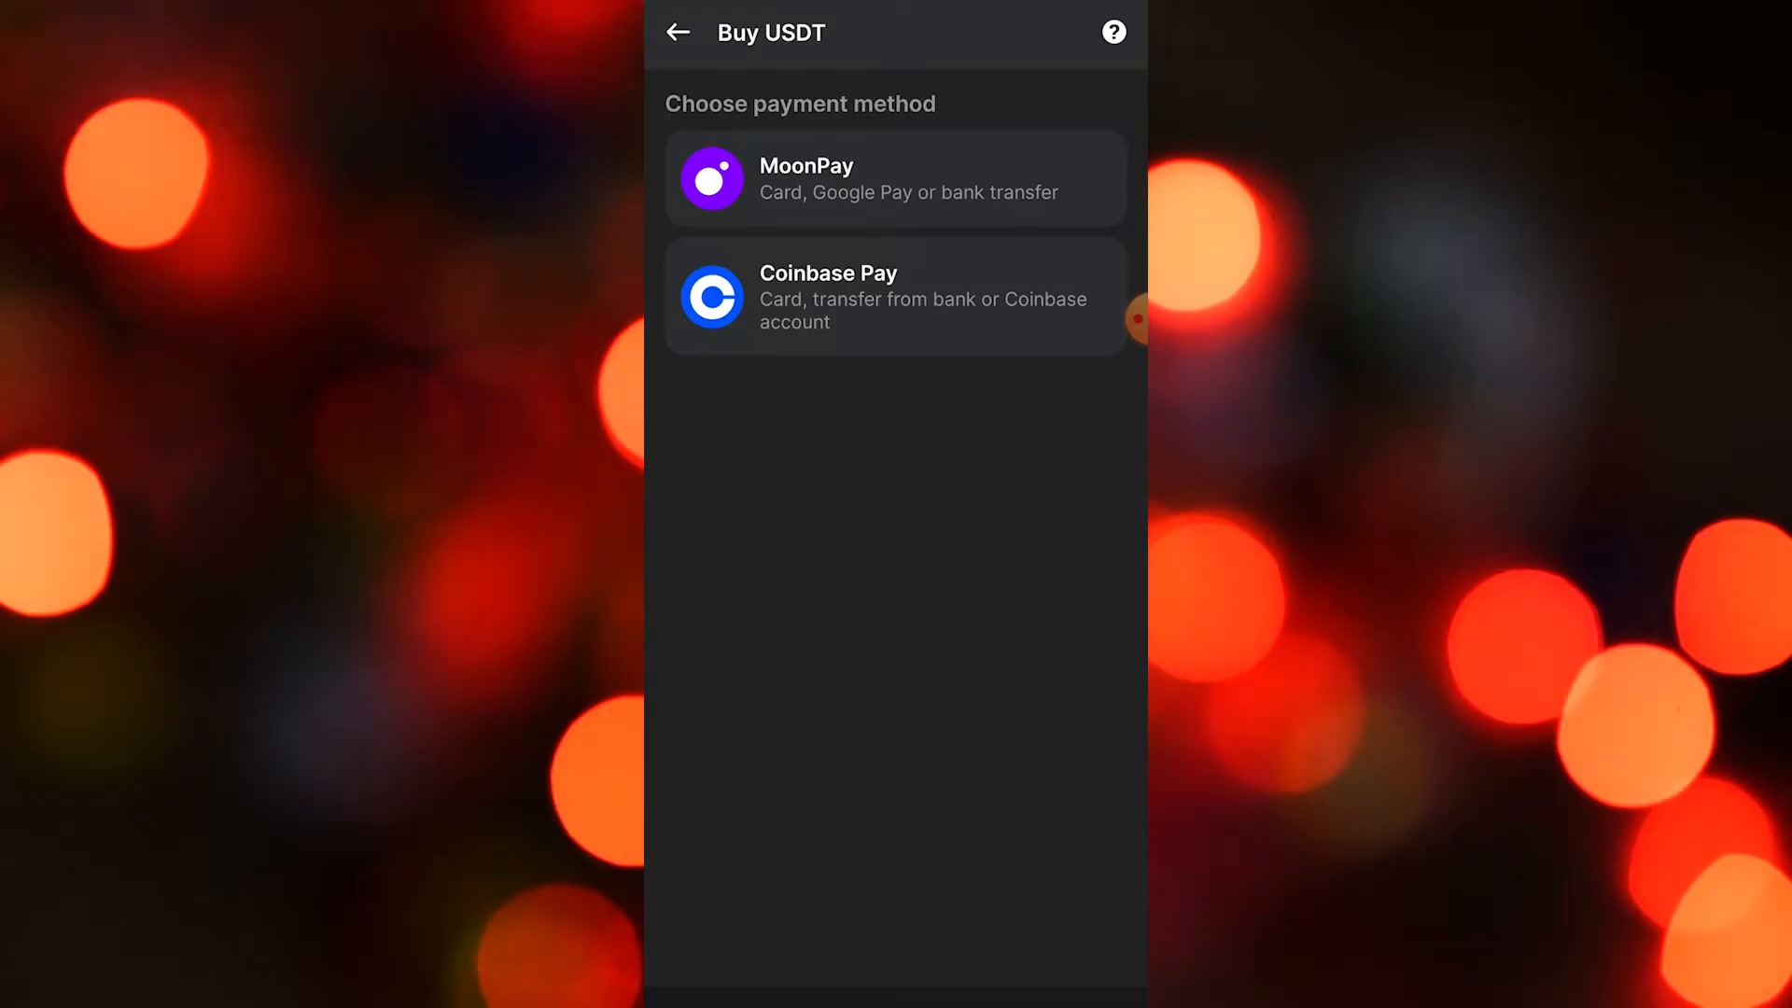
pyautogui.click(894, 297)
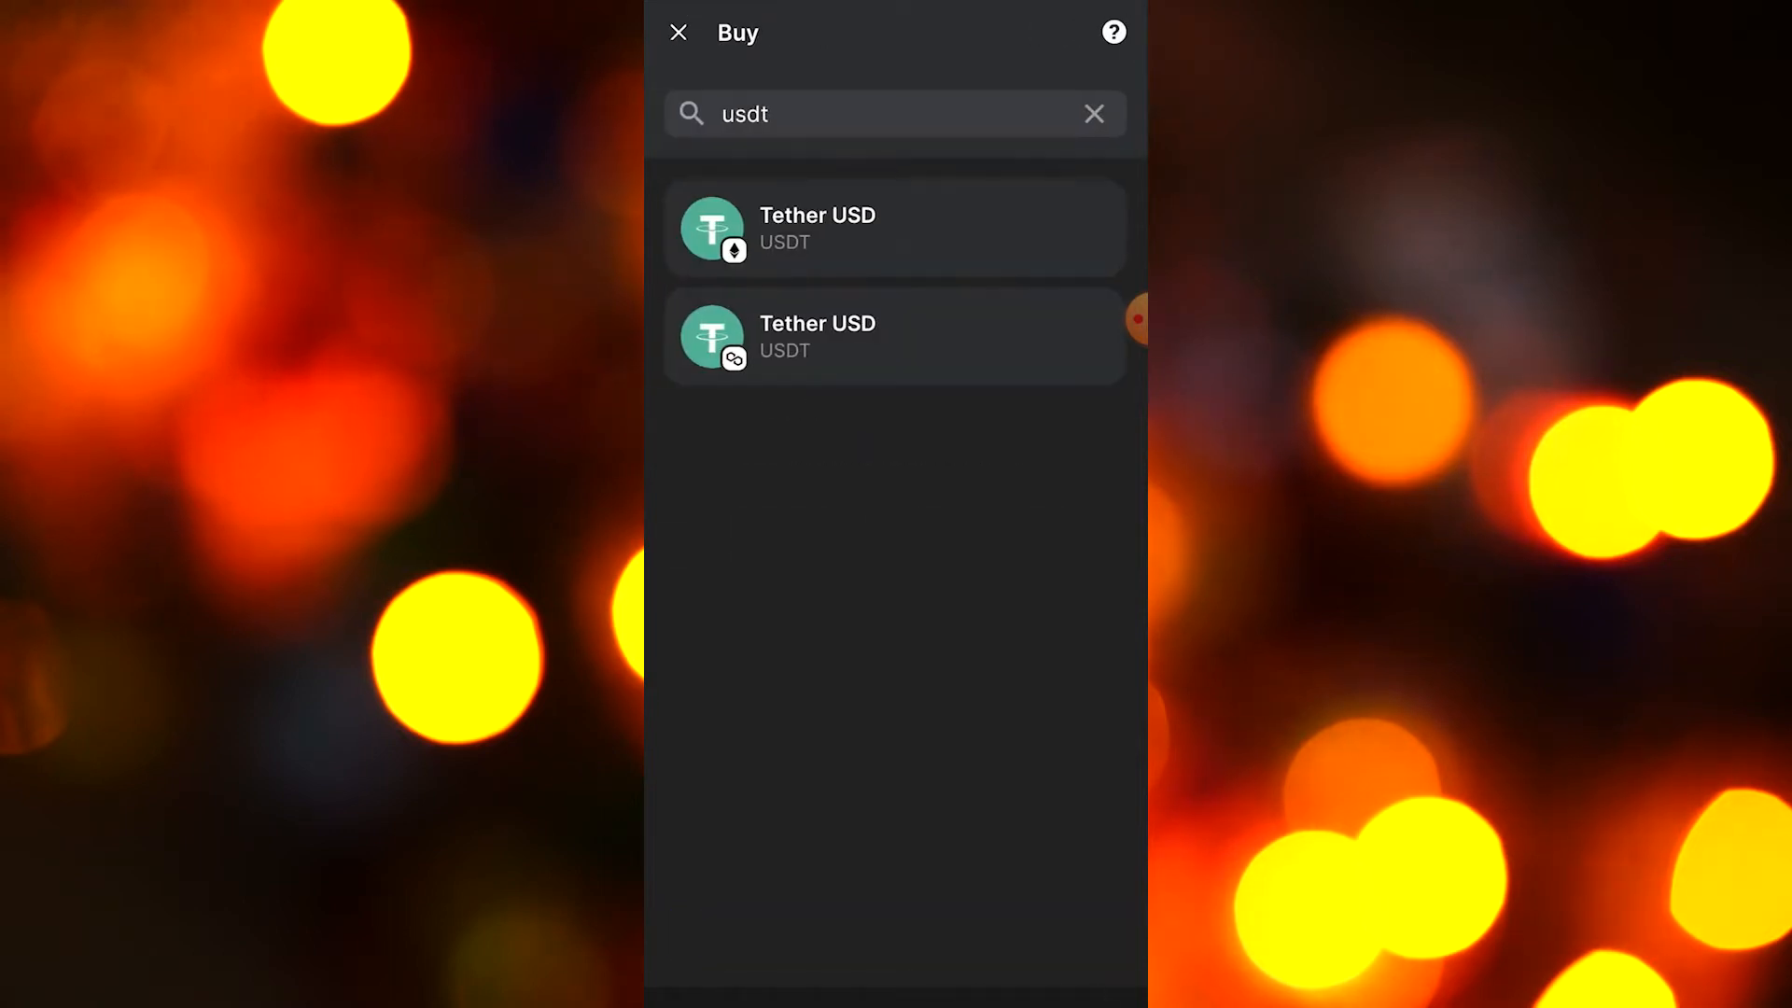
# - Close the Buy screen and return to Account 1's wallet home at $0.00
pyautogui.click(676, 31)
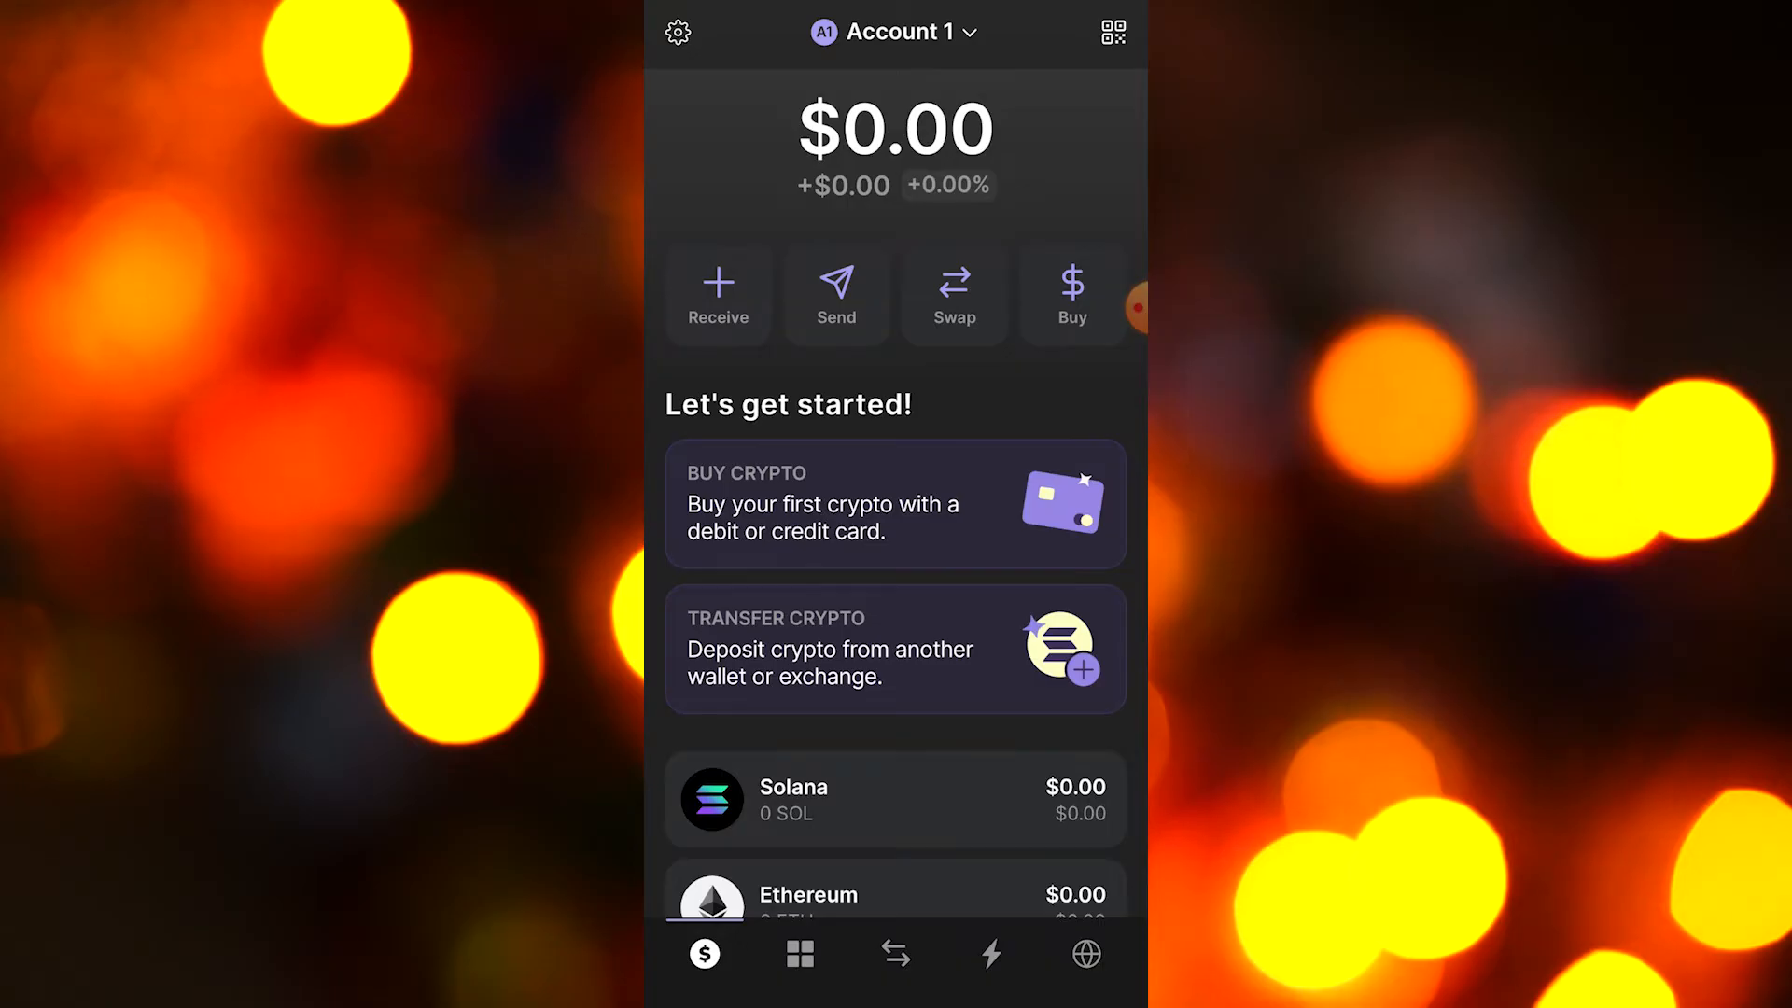
# - Start a swap from Solana and browse the You Receive list down to USDT on Solana
pyautogui.click(954, 293)
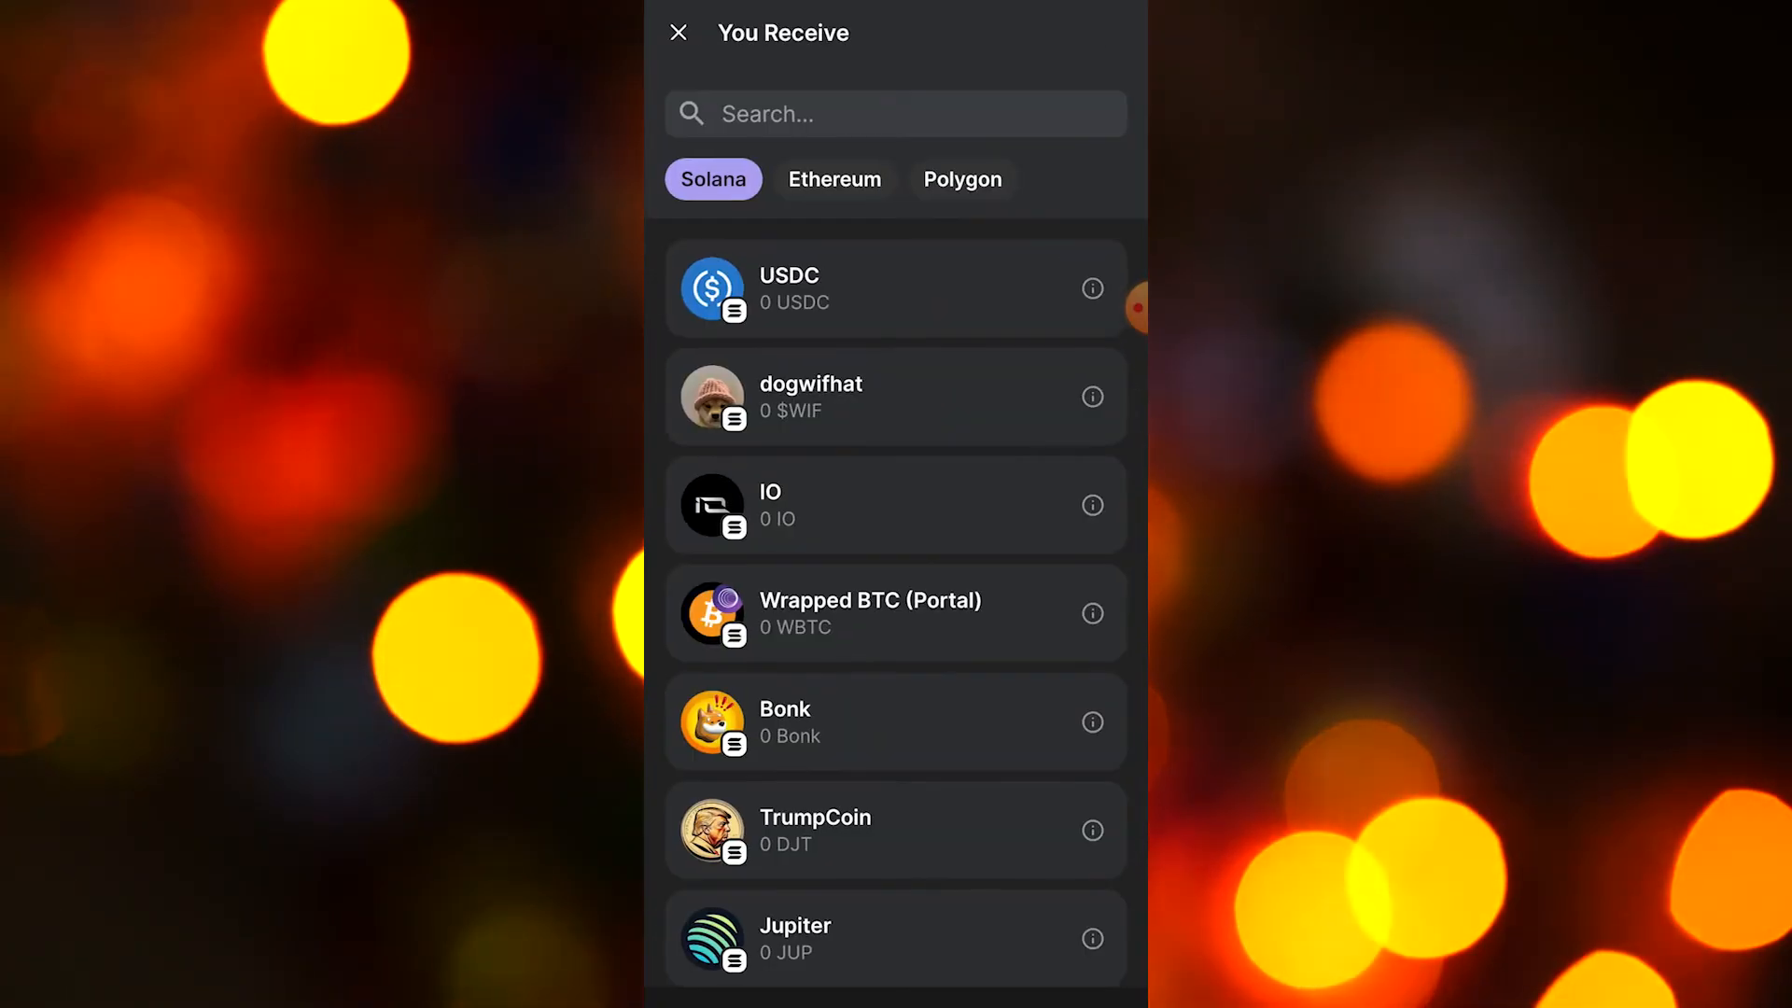
pyautogui.scroll(-3)
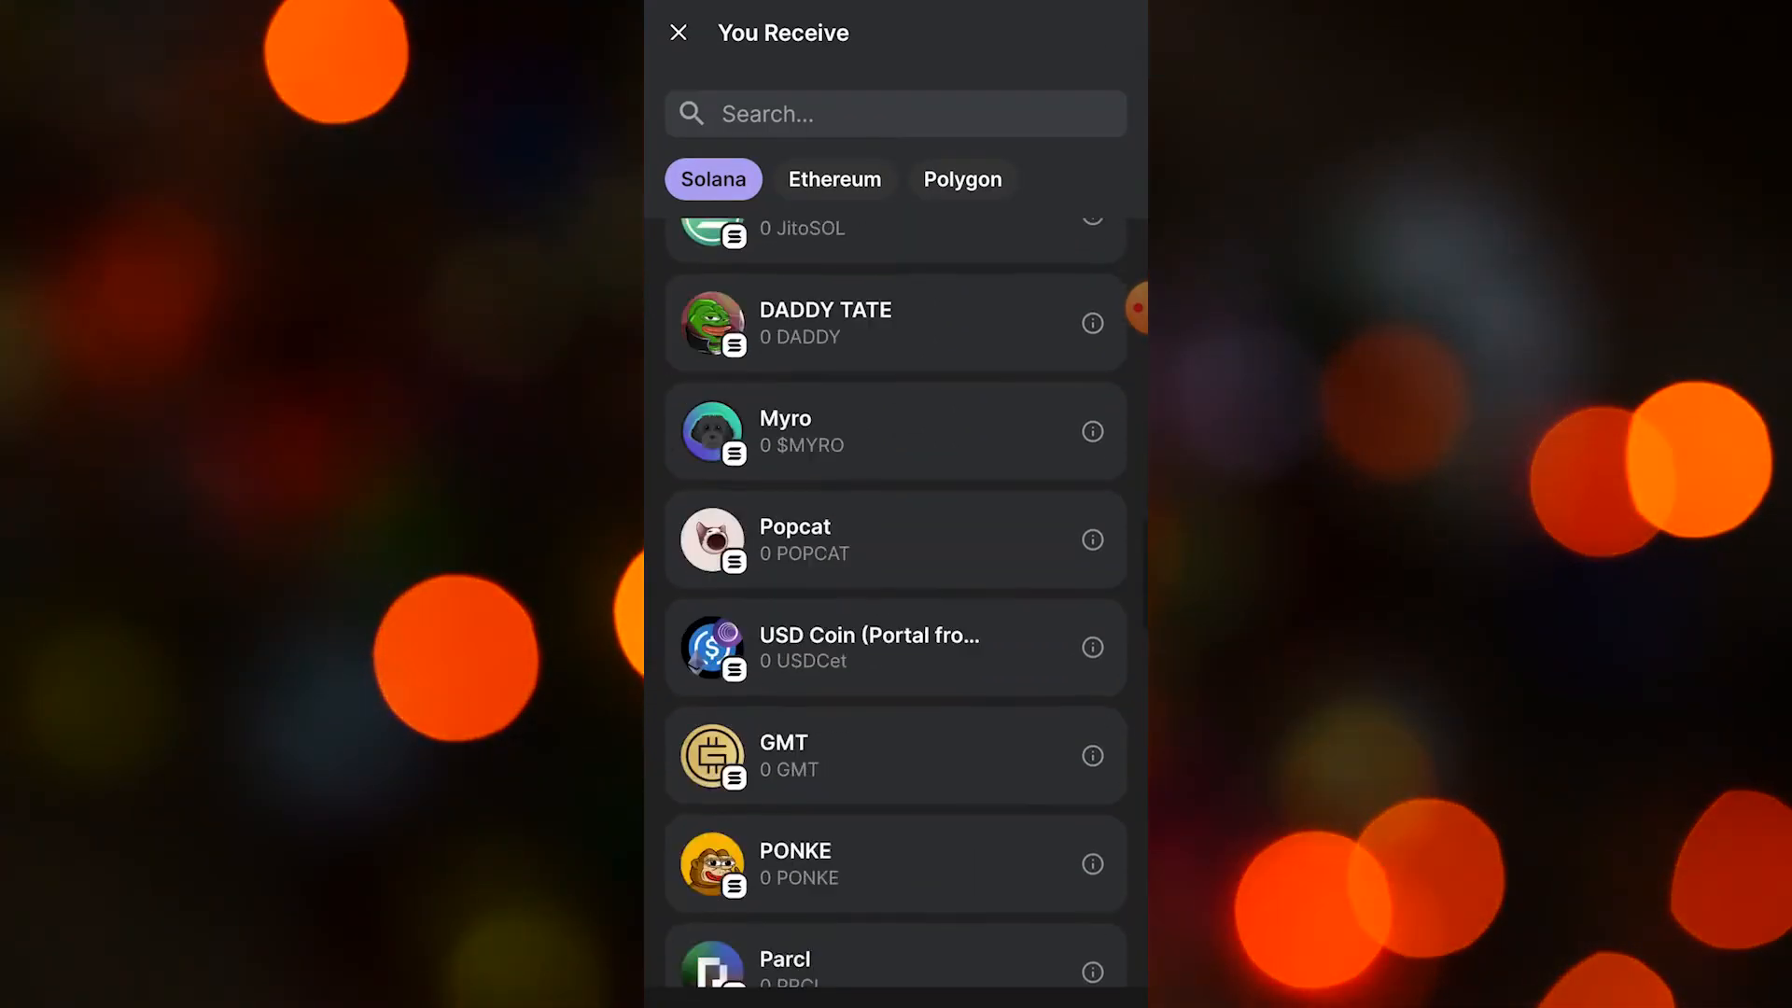
pyautogui.scroll(-3)
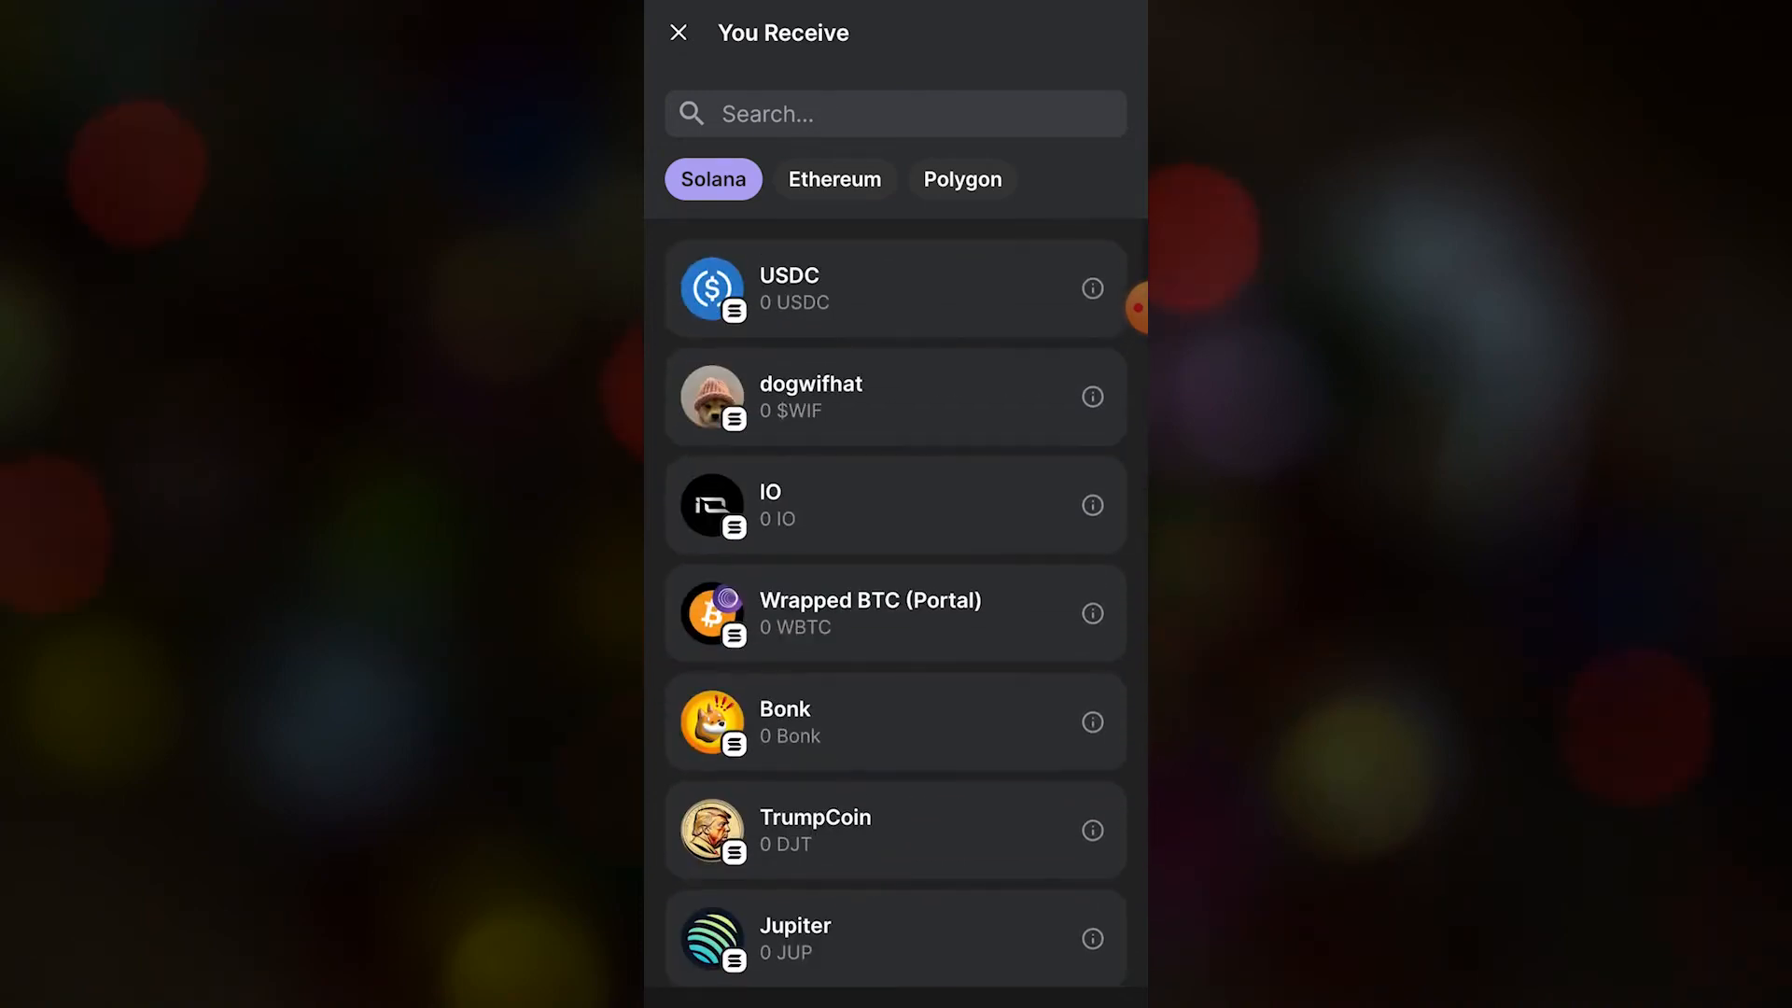
pyautogui.scroll(-3)
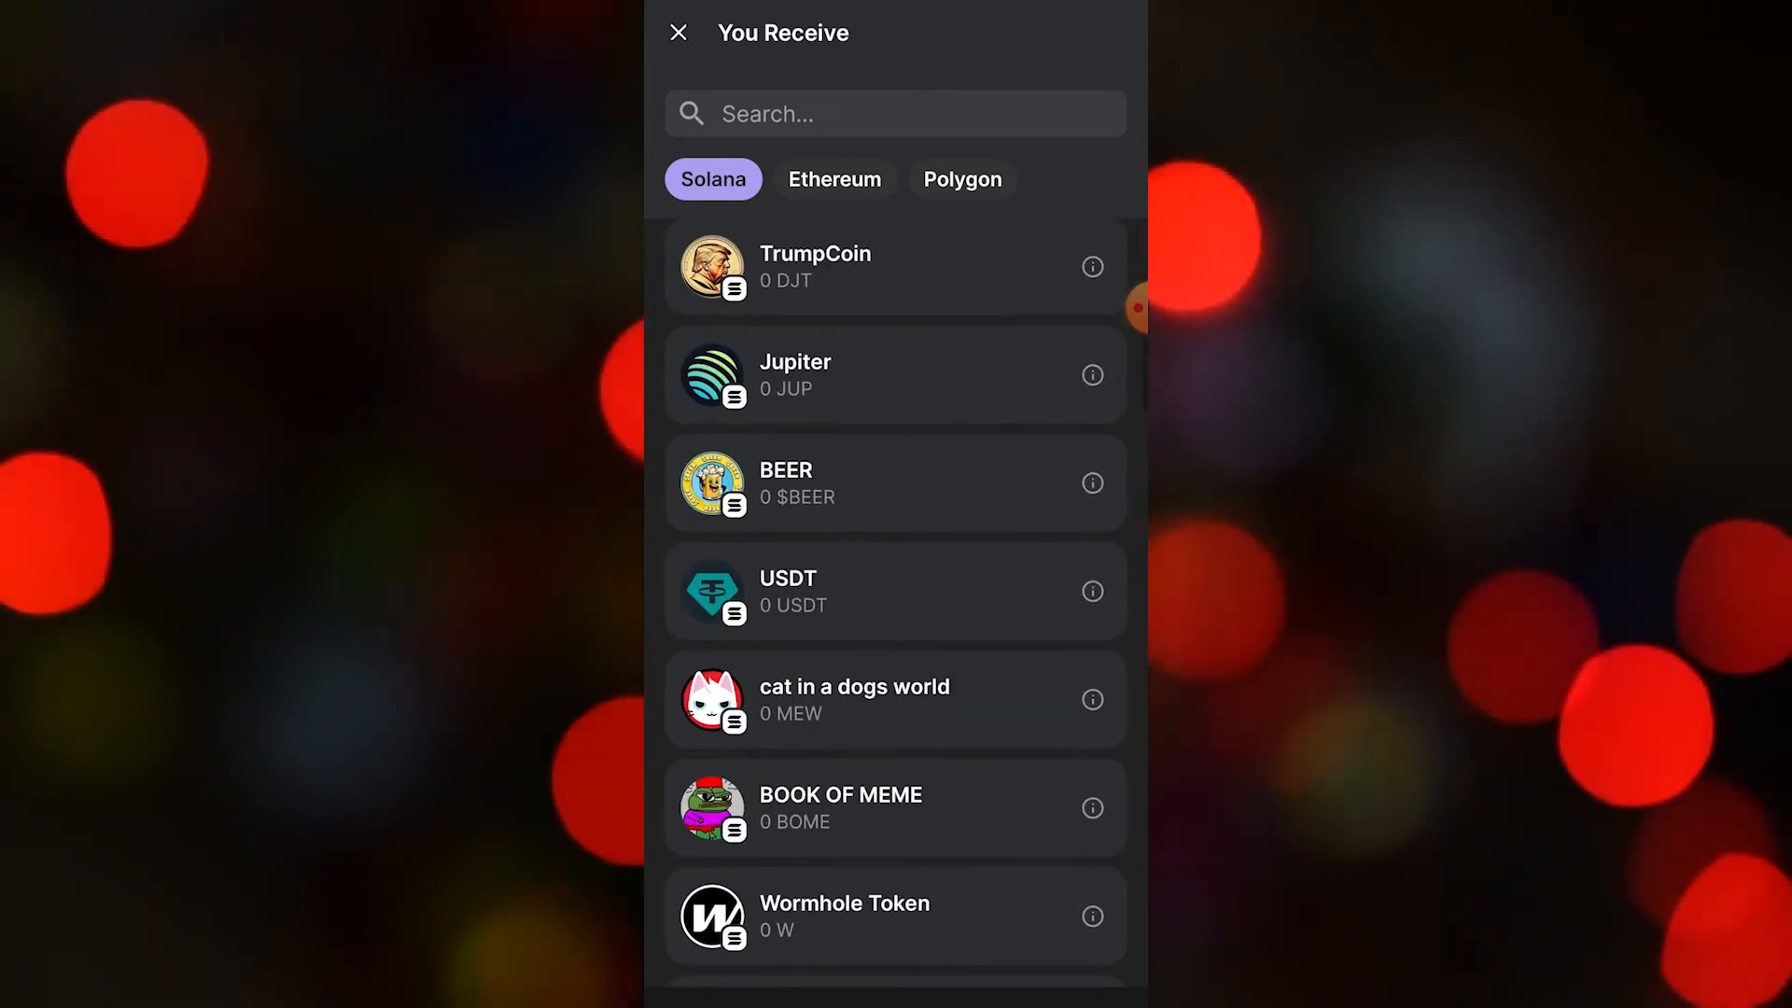
pyautogui.scroll(-3)
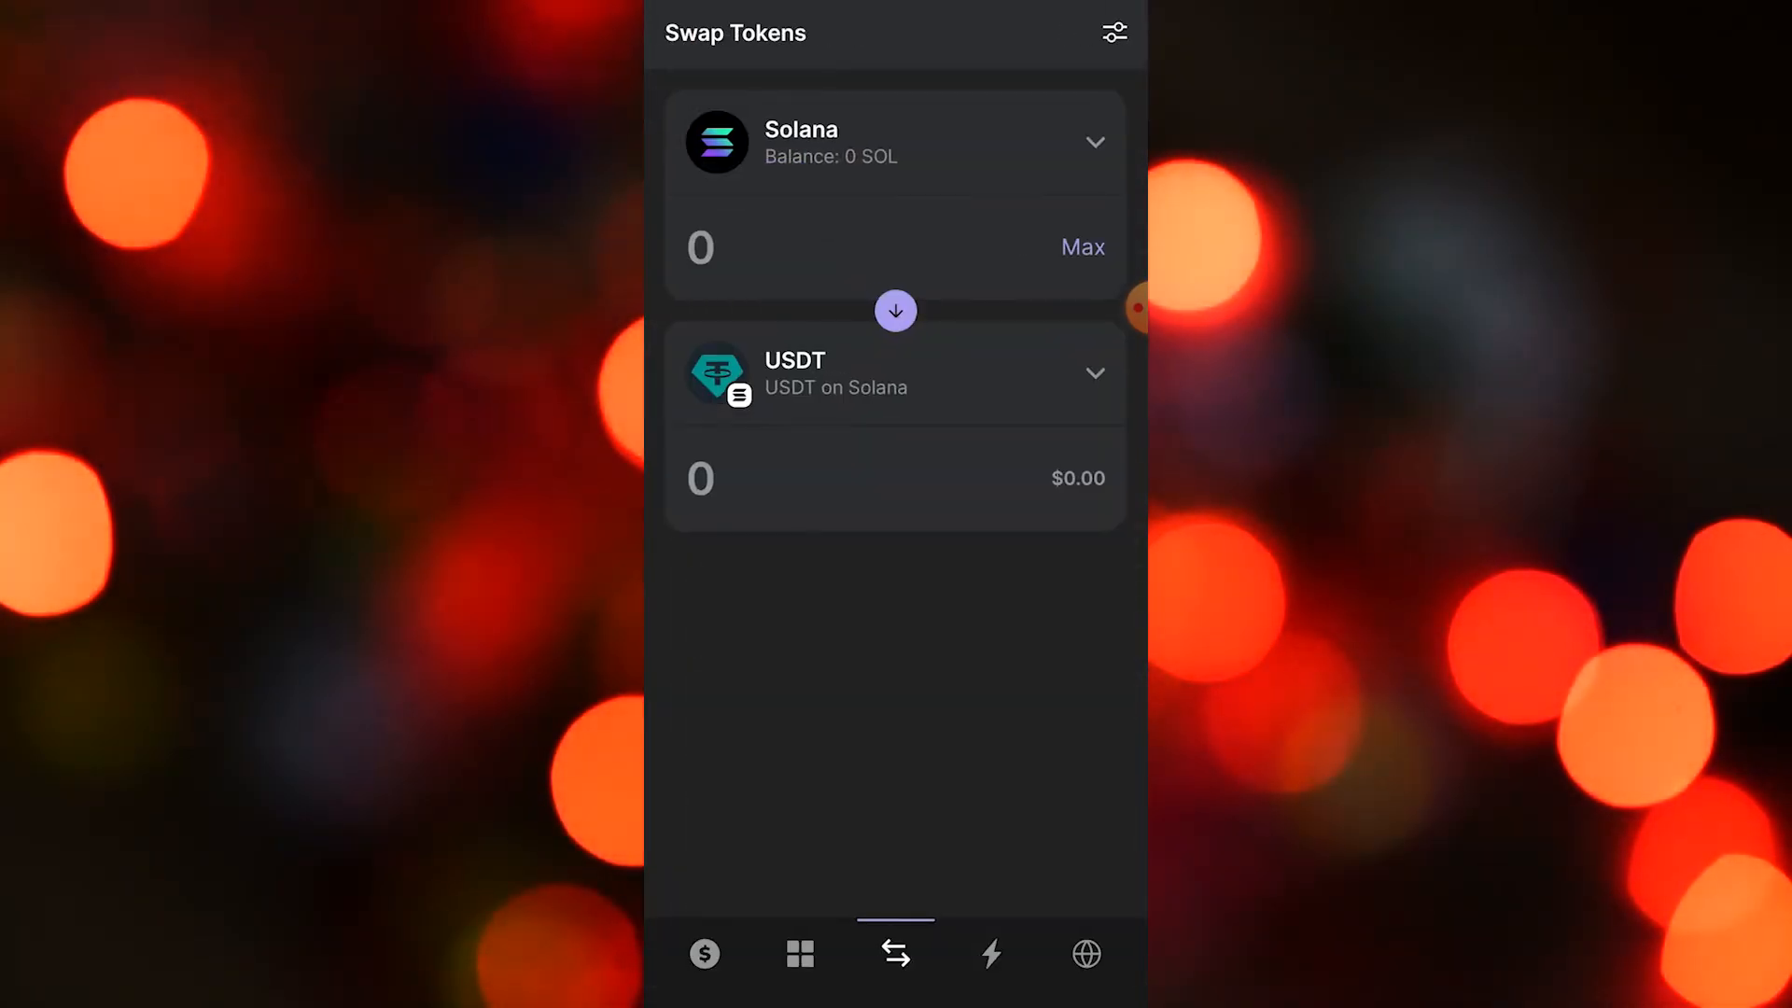
# - Enter 100 SOL to get a quote of about 13,576.37 USDT with insufficient balance flagged
pyautogui.click(700, 247)
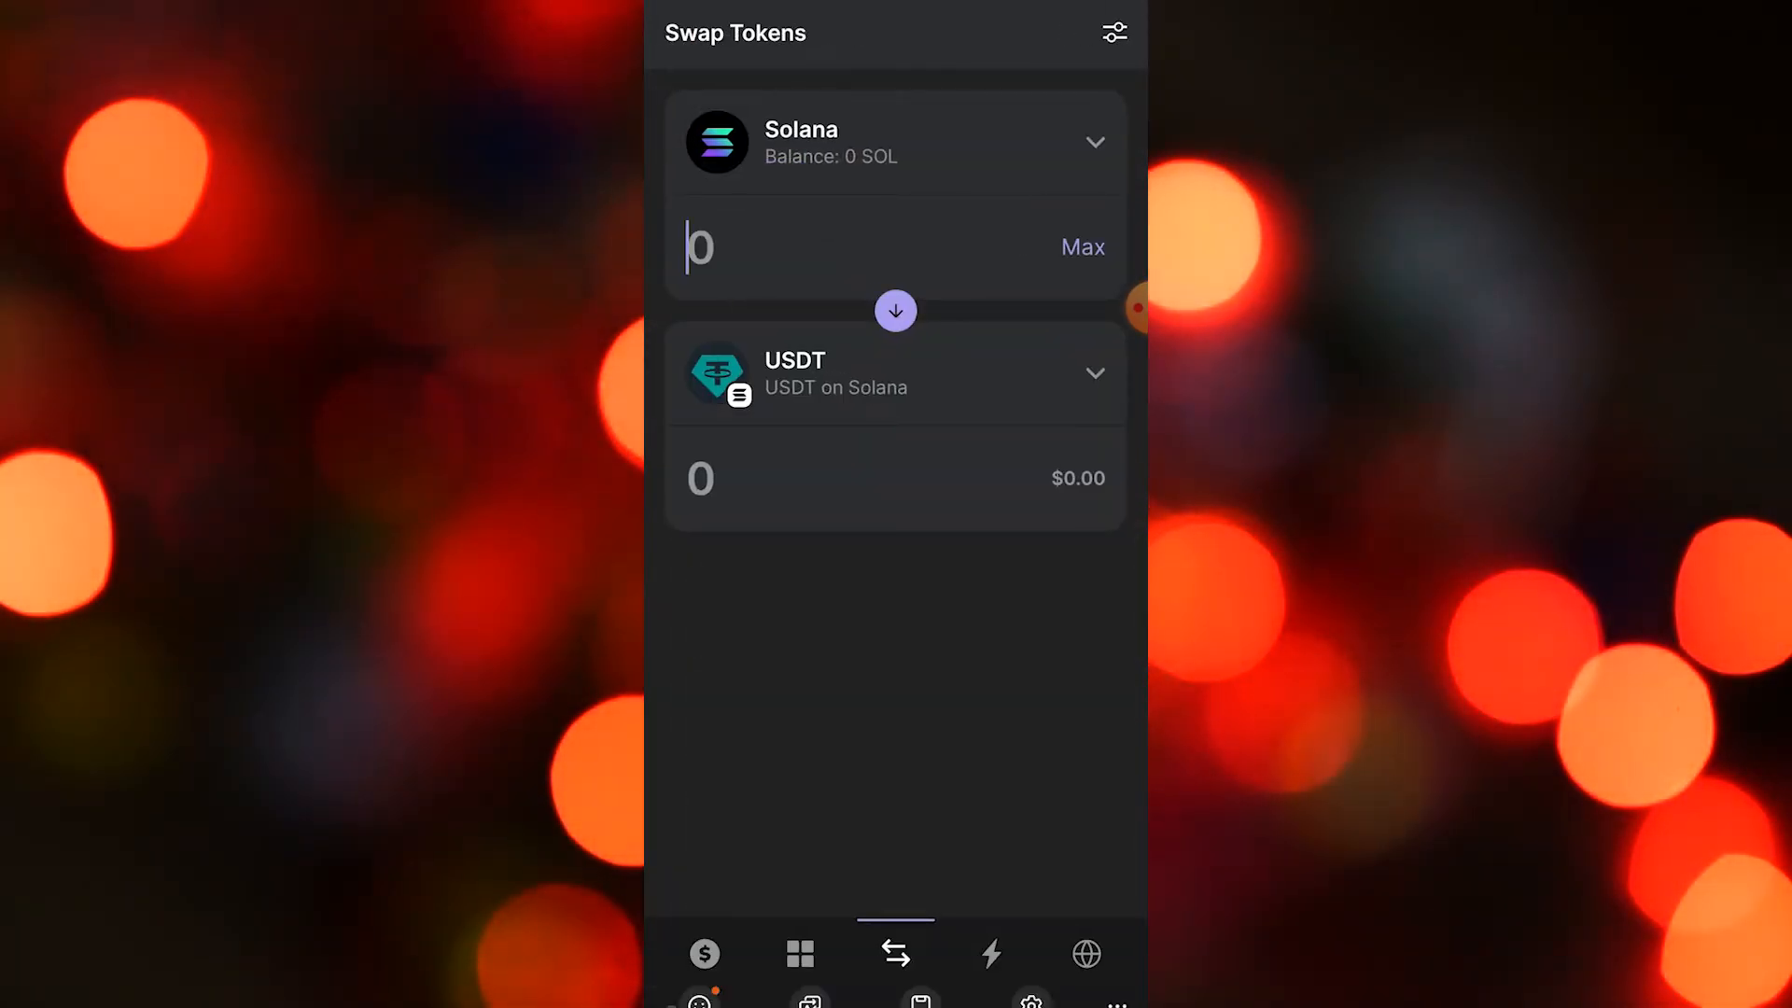
pyautogui.click(698, 246)
pyautogui.write('100')
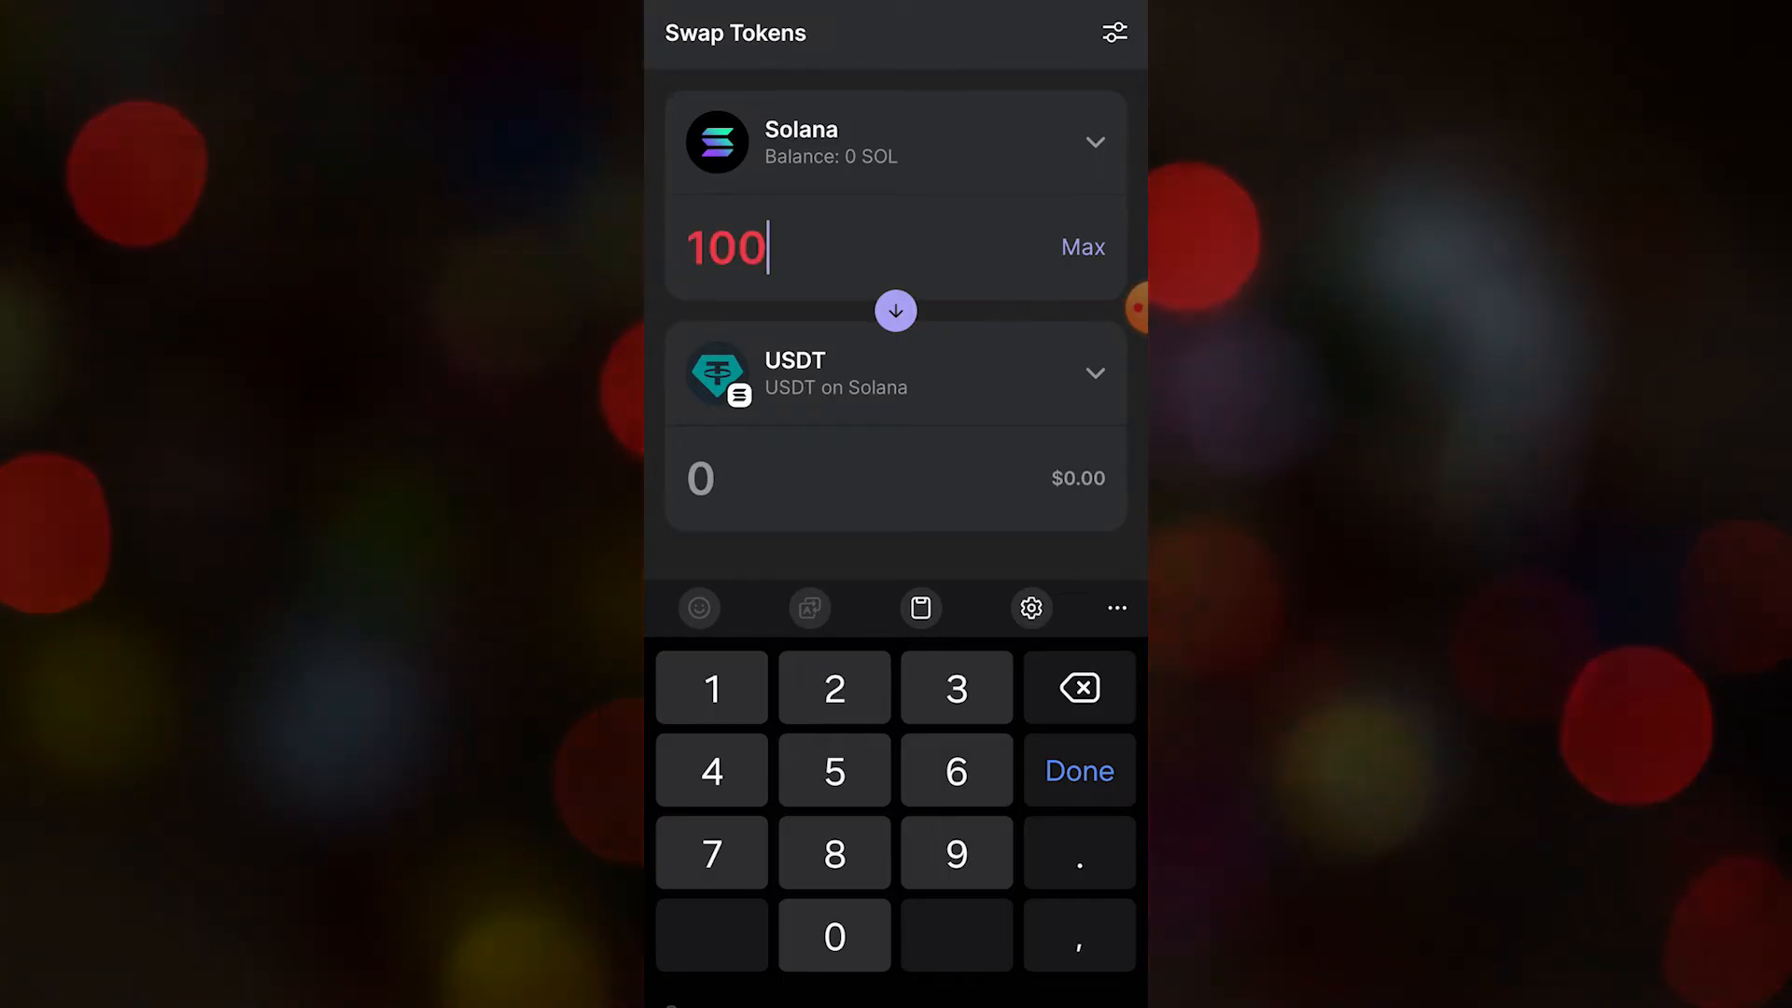
pyautogui.click(1075, 771)
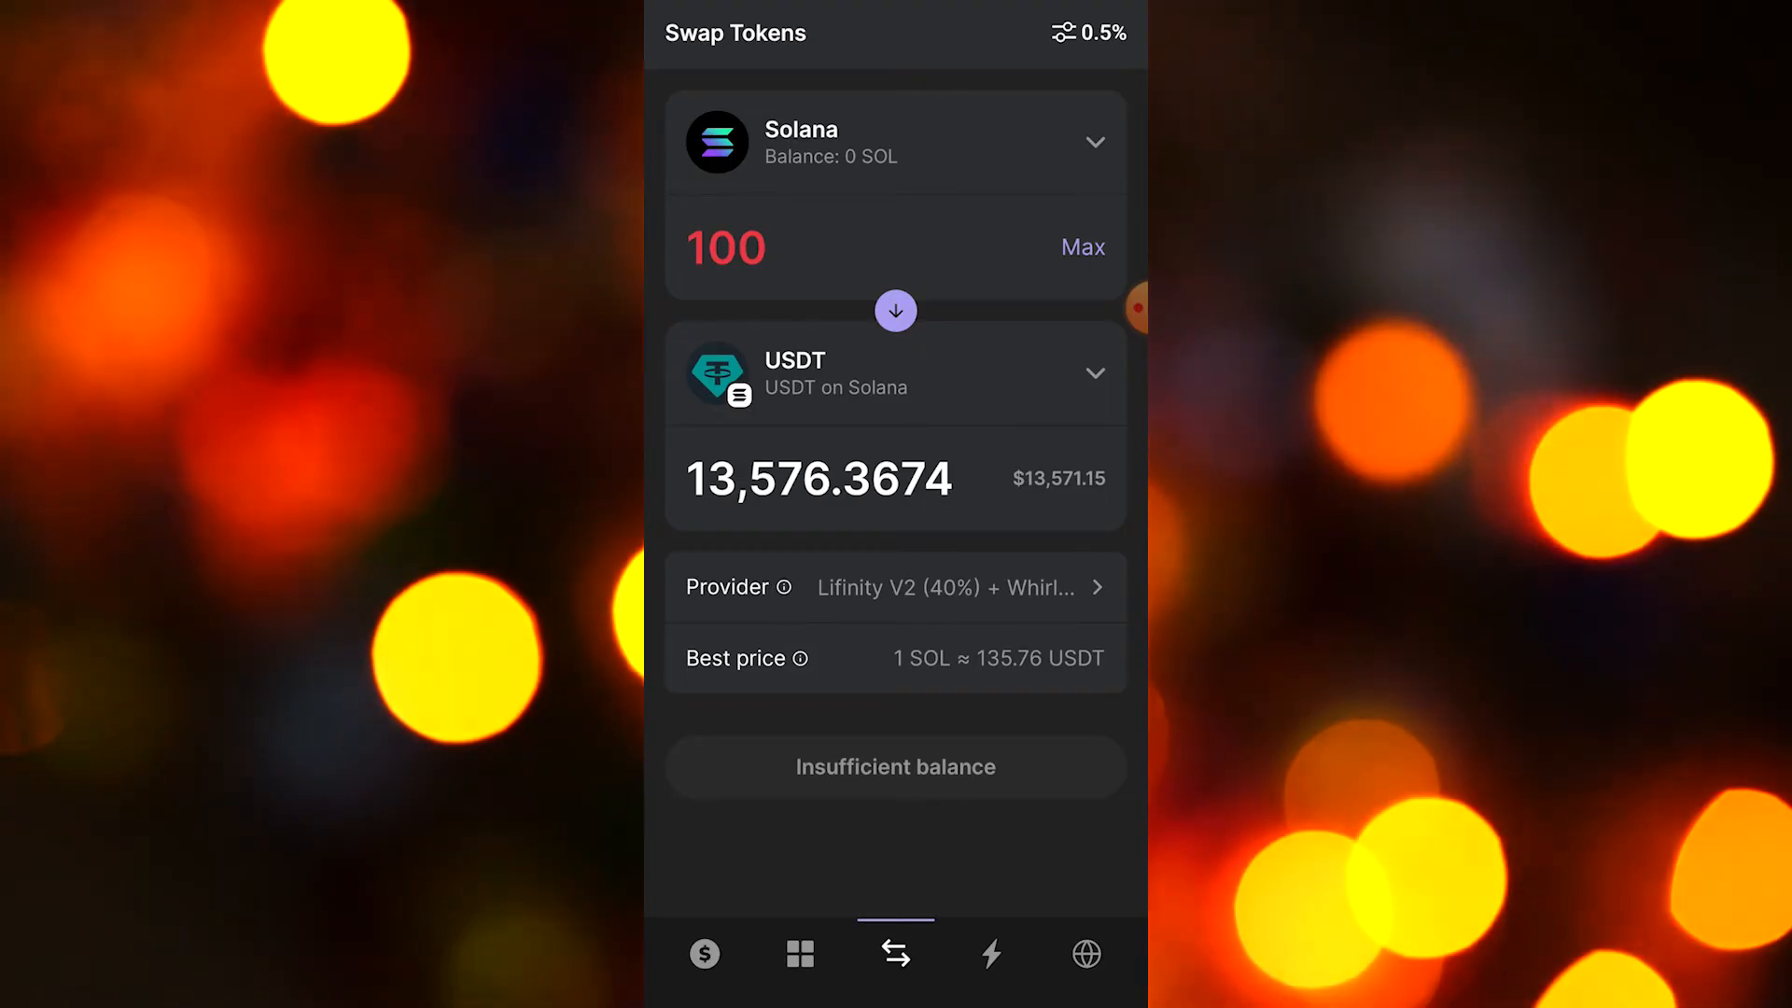
pyautogui.click(726, 247)
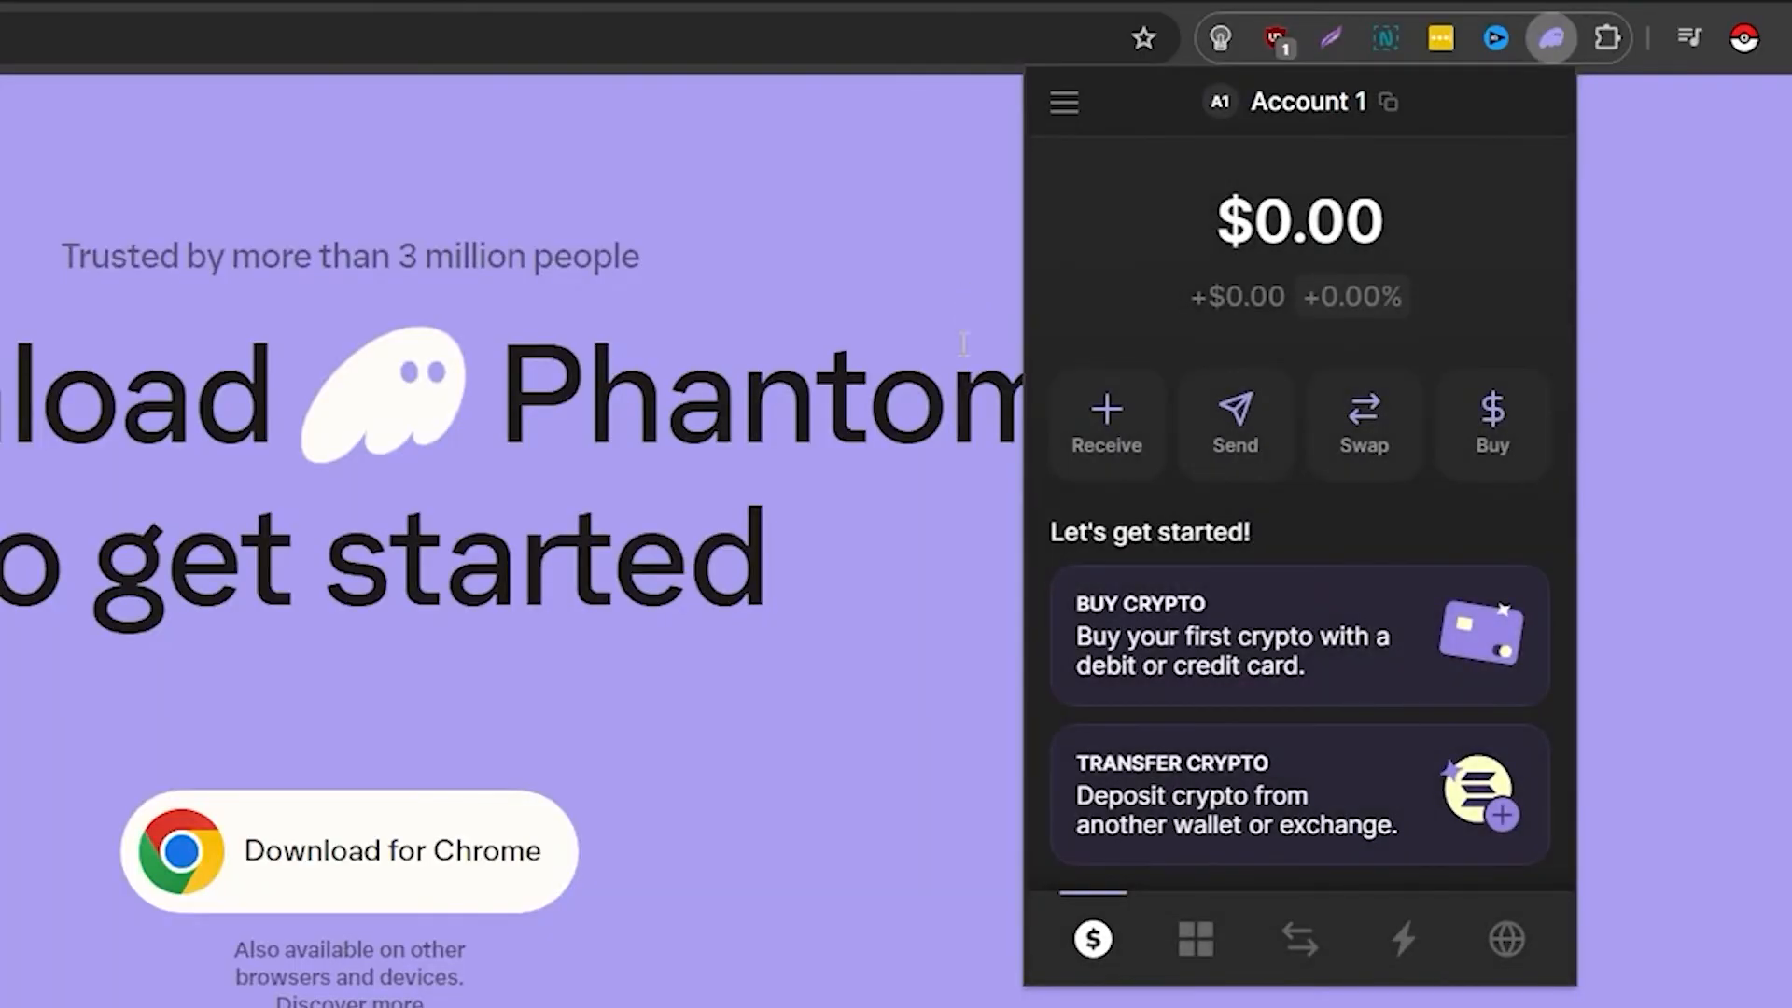
# - Show Account 1's Solana receive address with its QR code, then return to the wallet home
pyautogui.click(1103, 424)
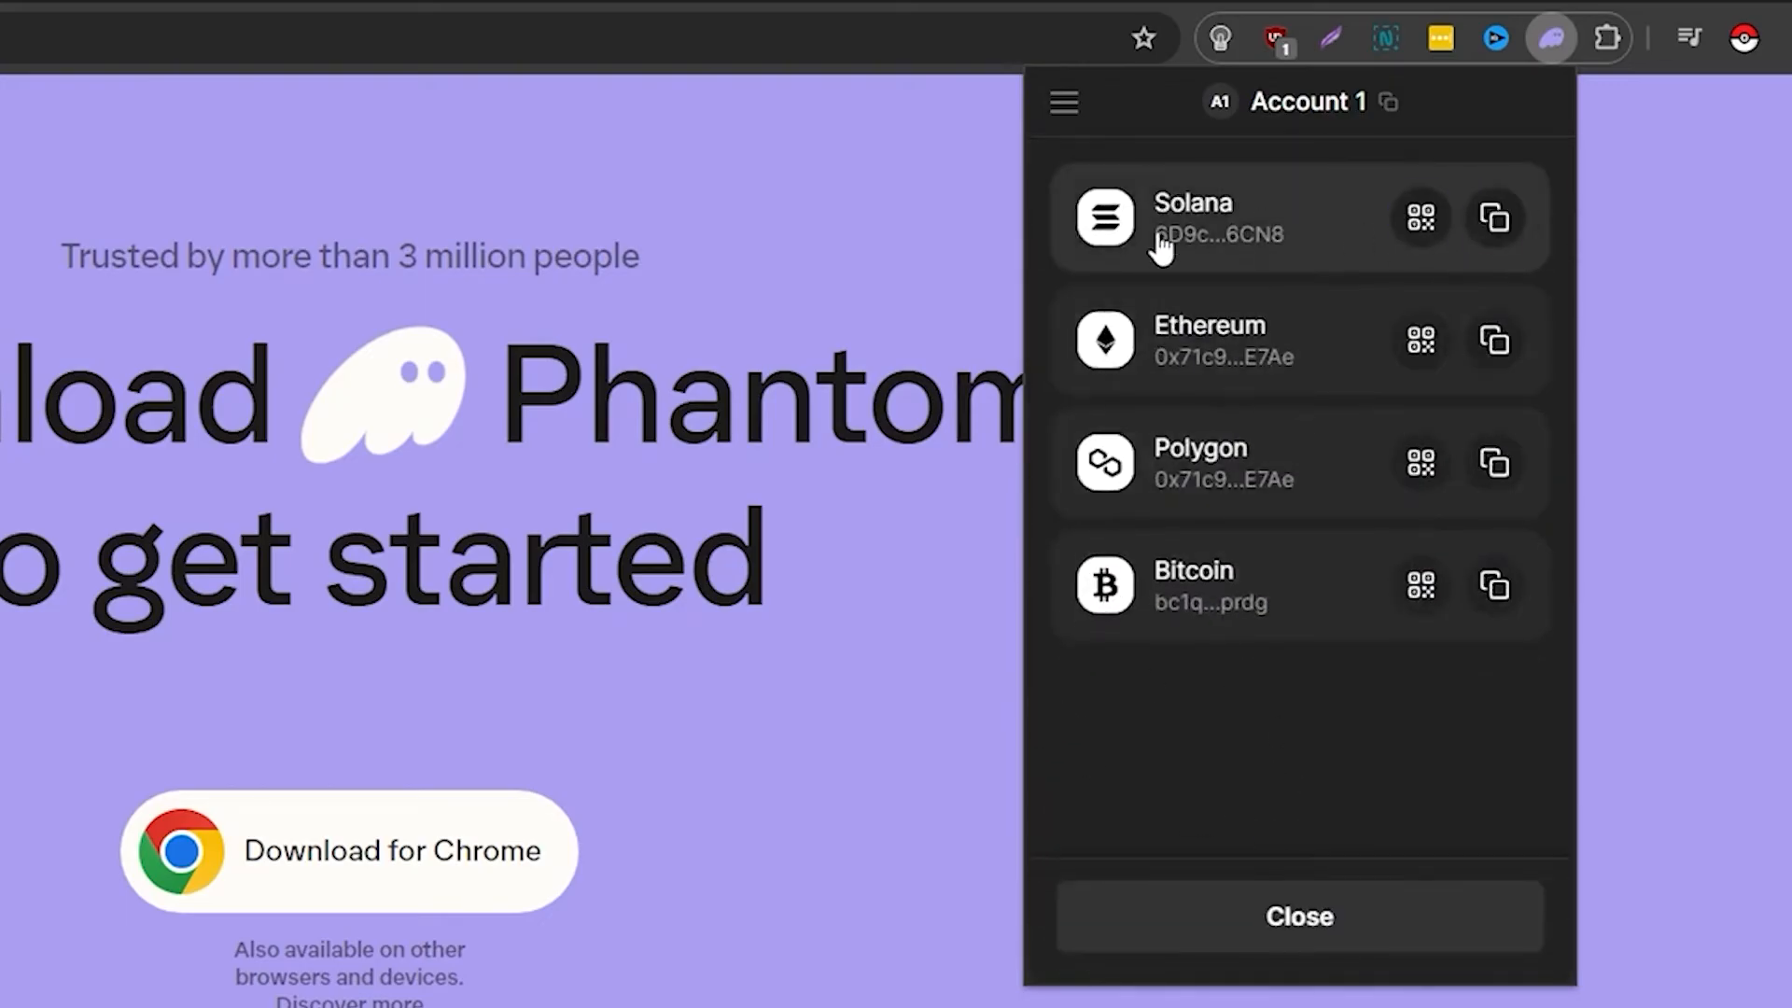
pyautogui.click(1419, 217)
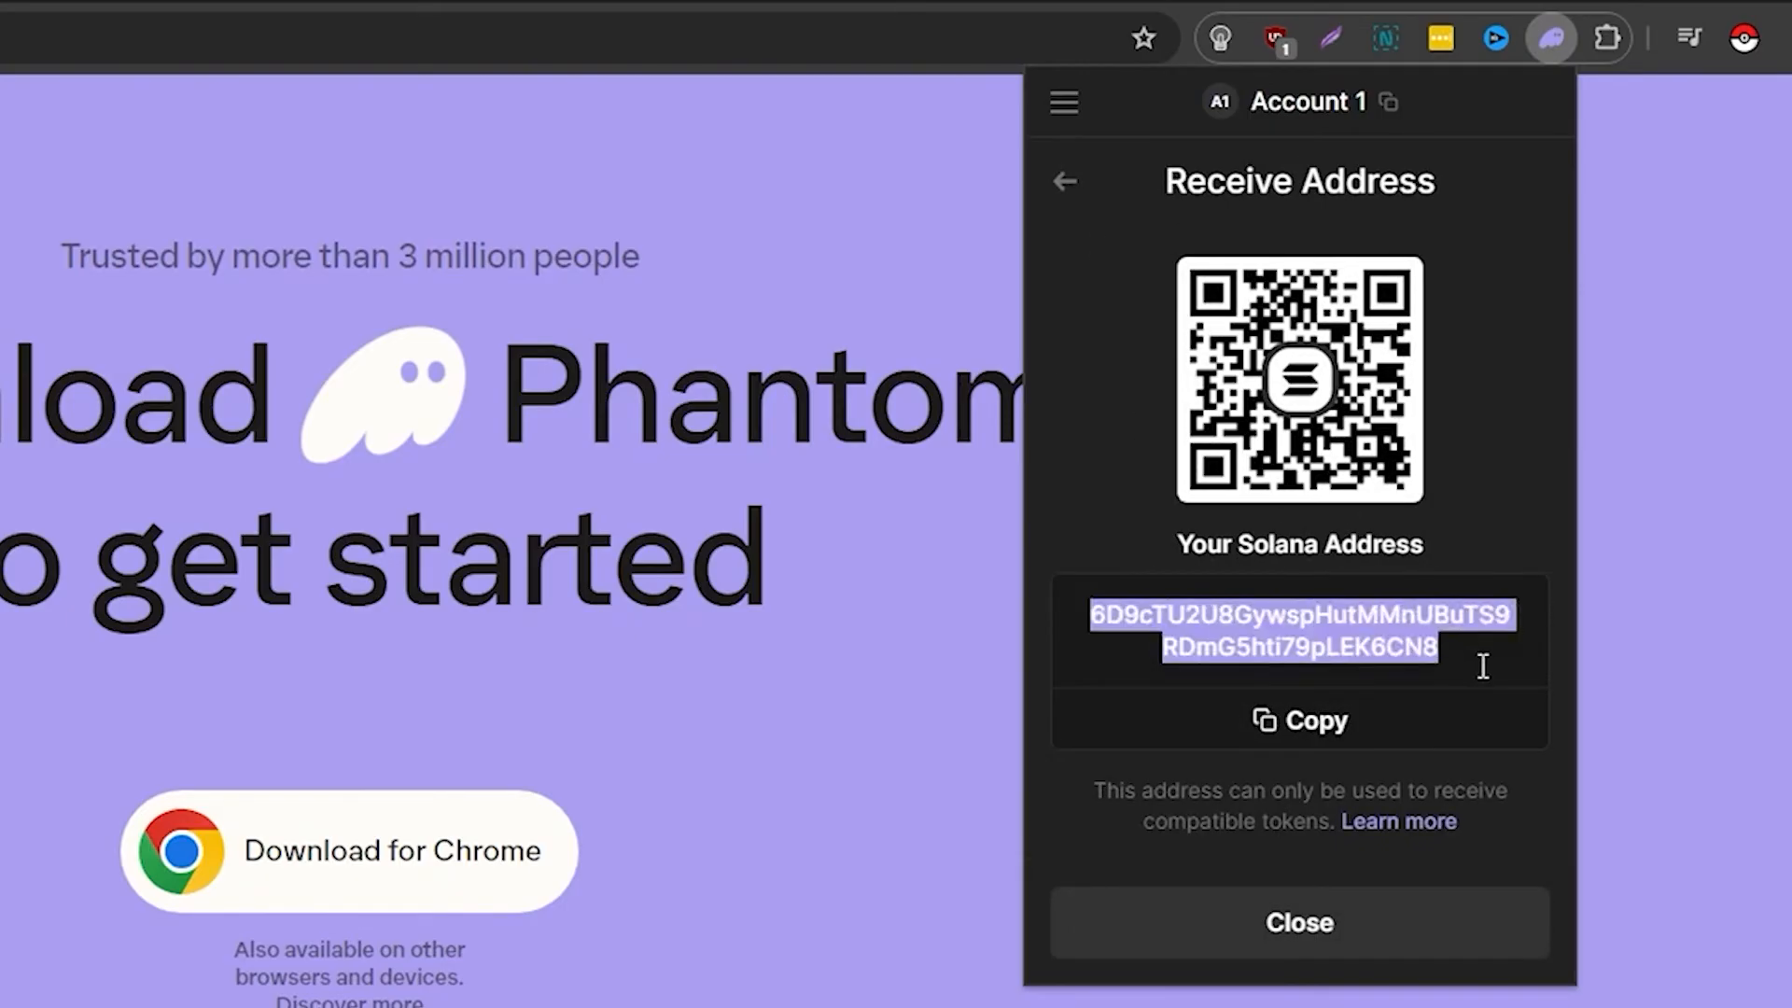
pyautogui.click(1299, 923)
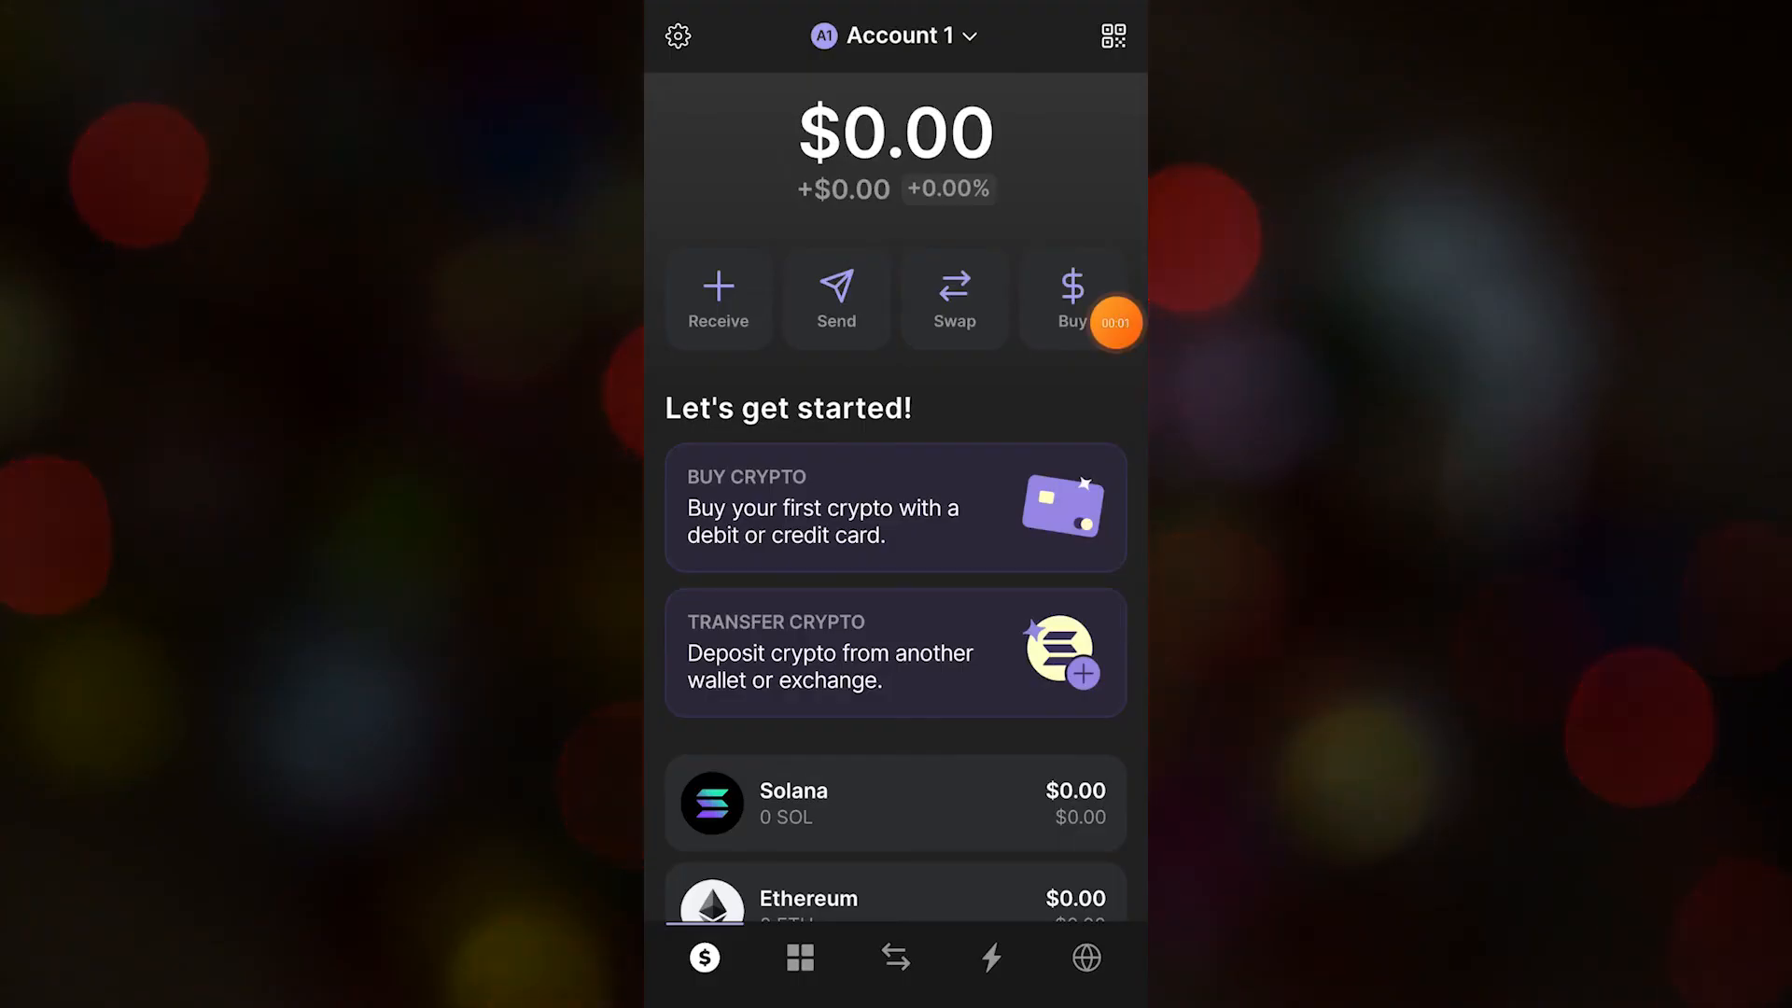